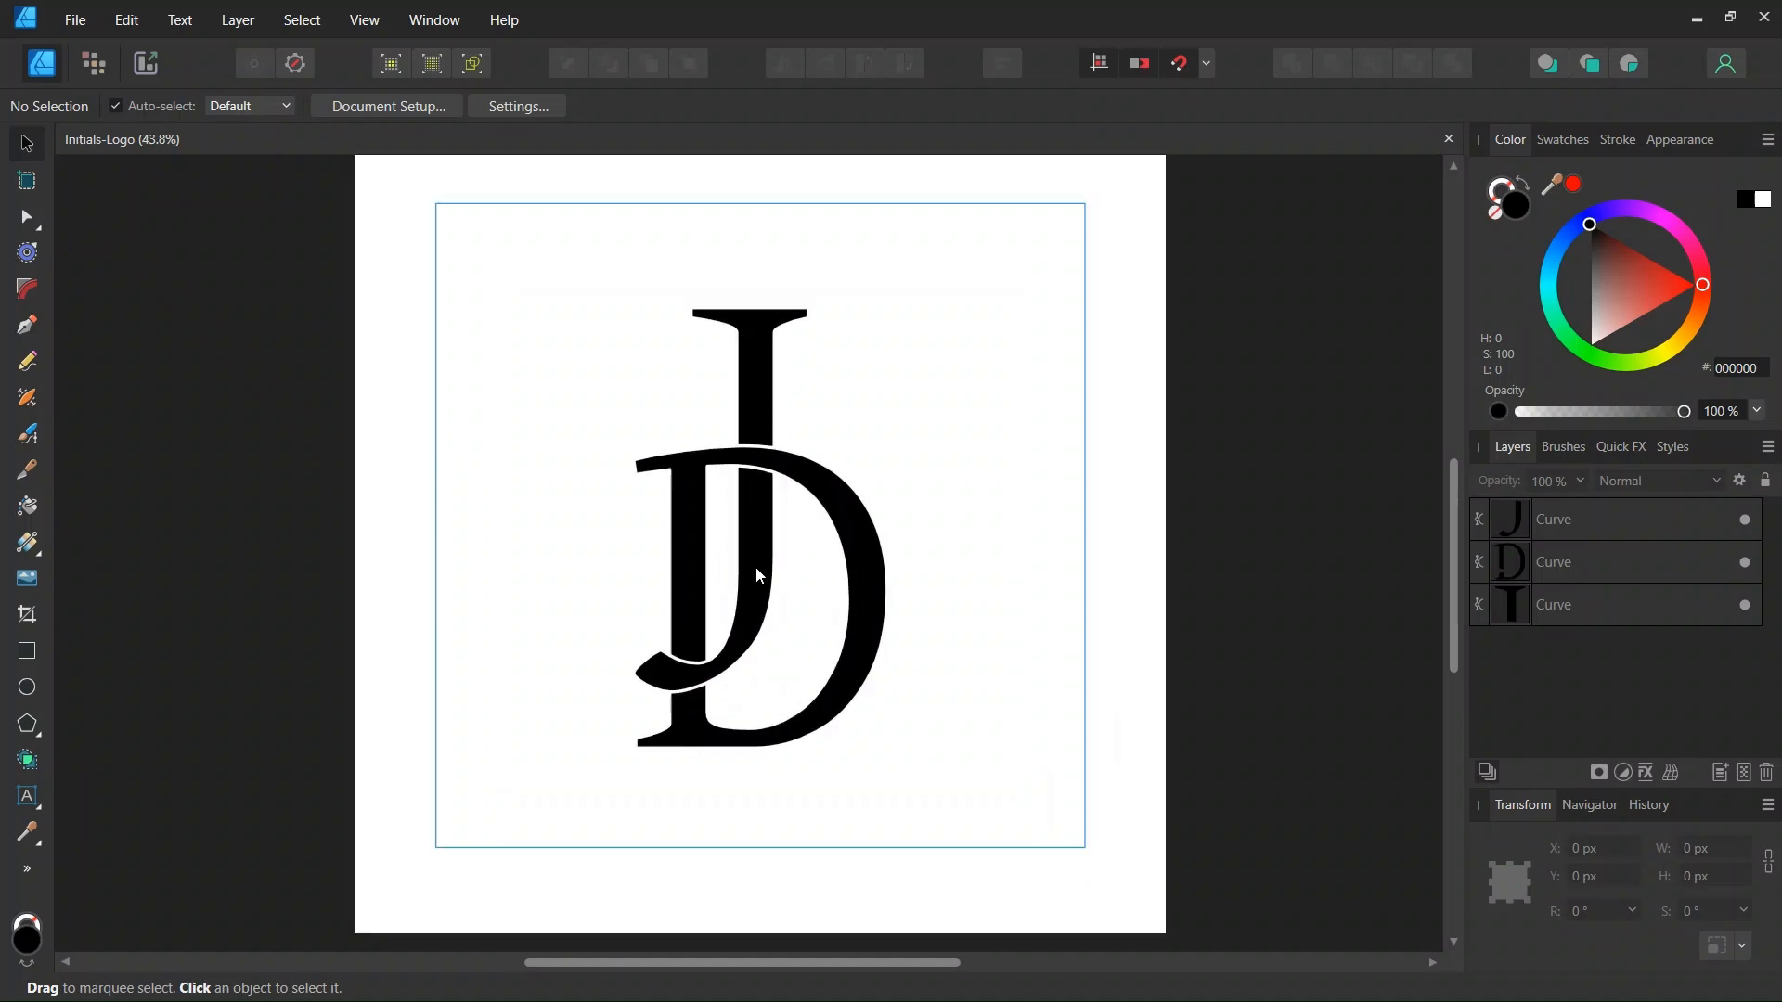
mouse_move(759, 595)
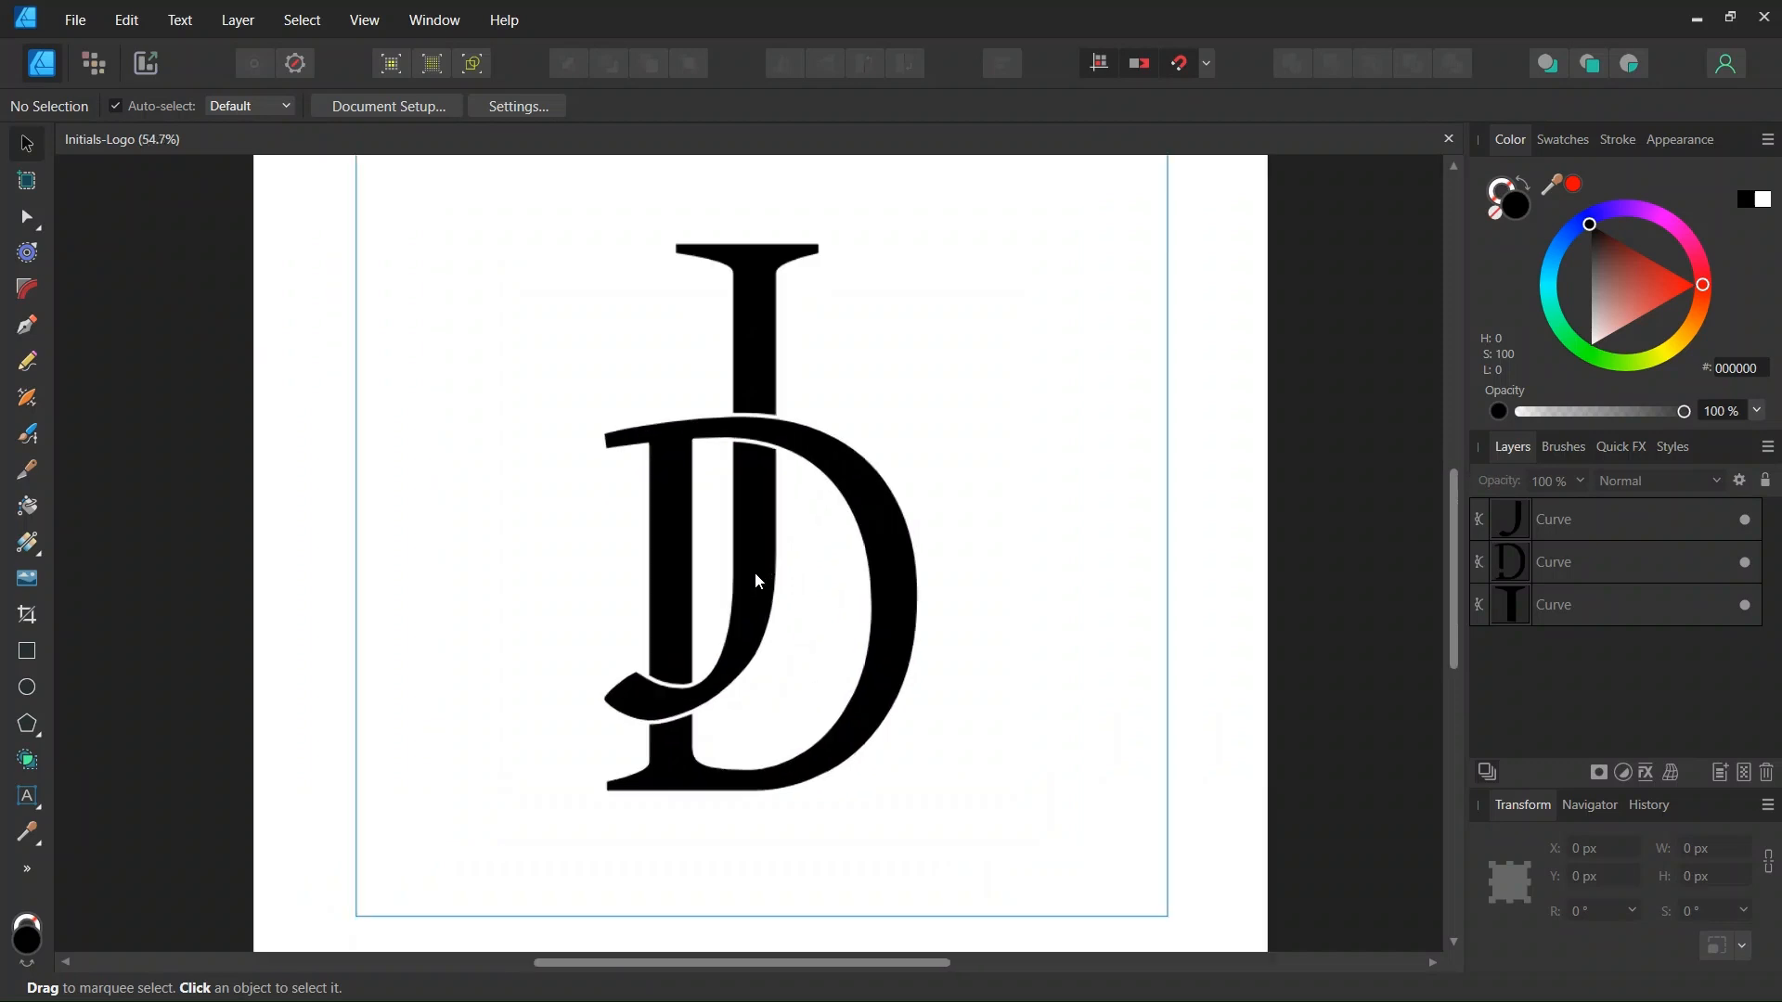
mouse_move(752, 550)
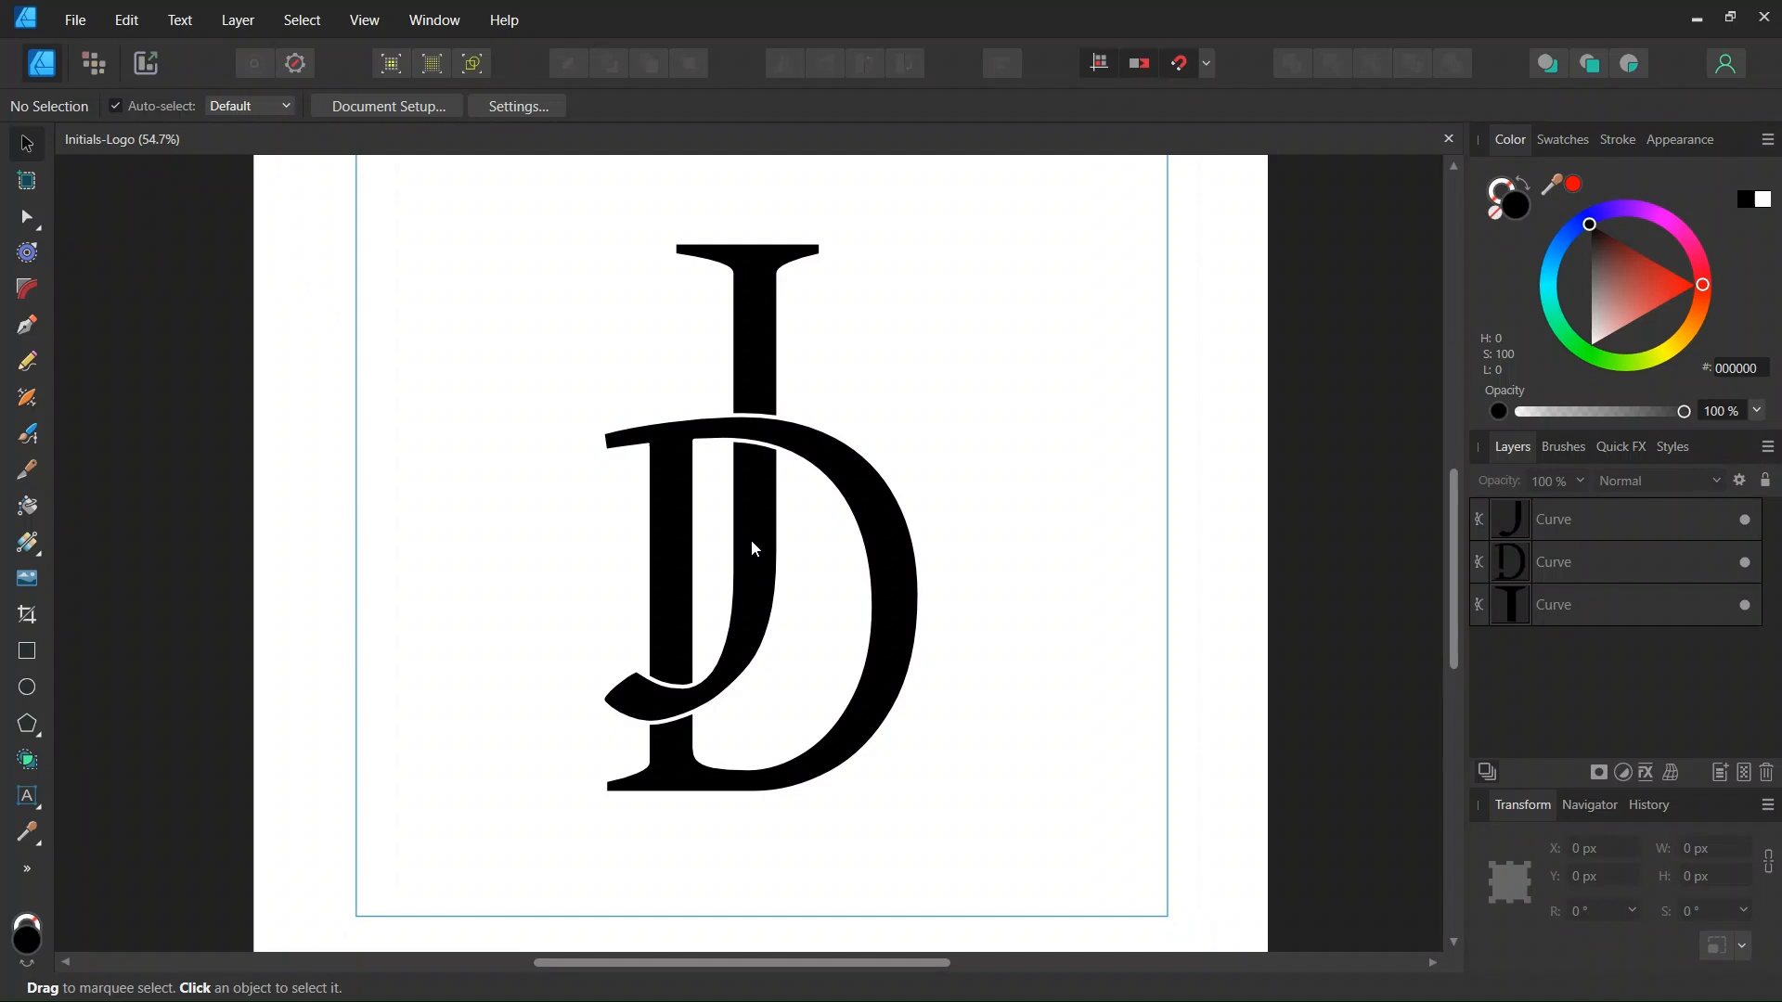
Create a new square 2000 × 2000 px document, using pixel units
scroll(down, 3)
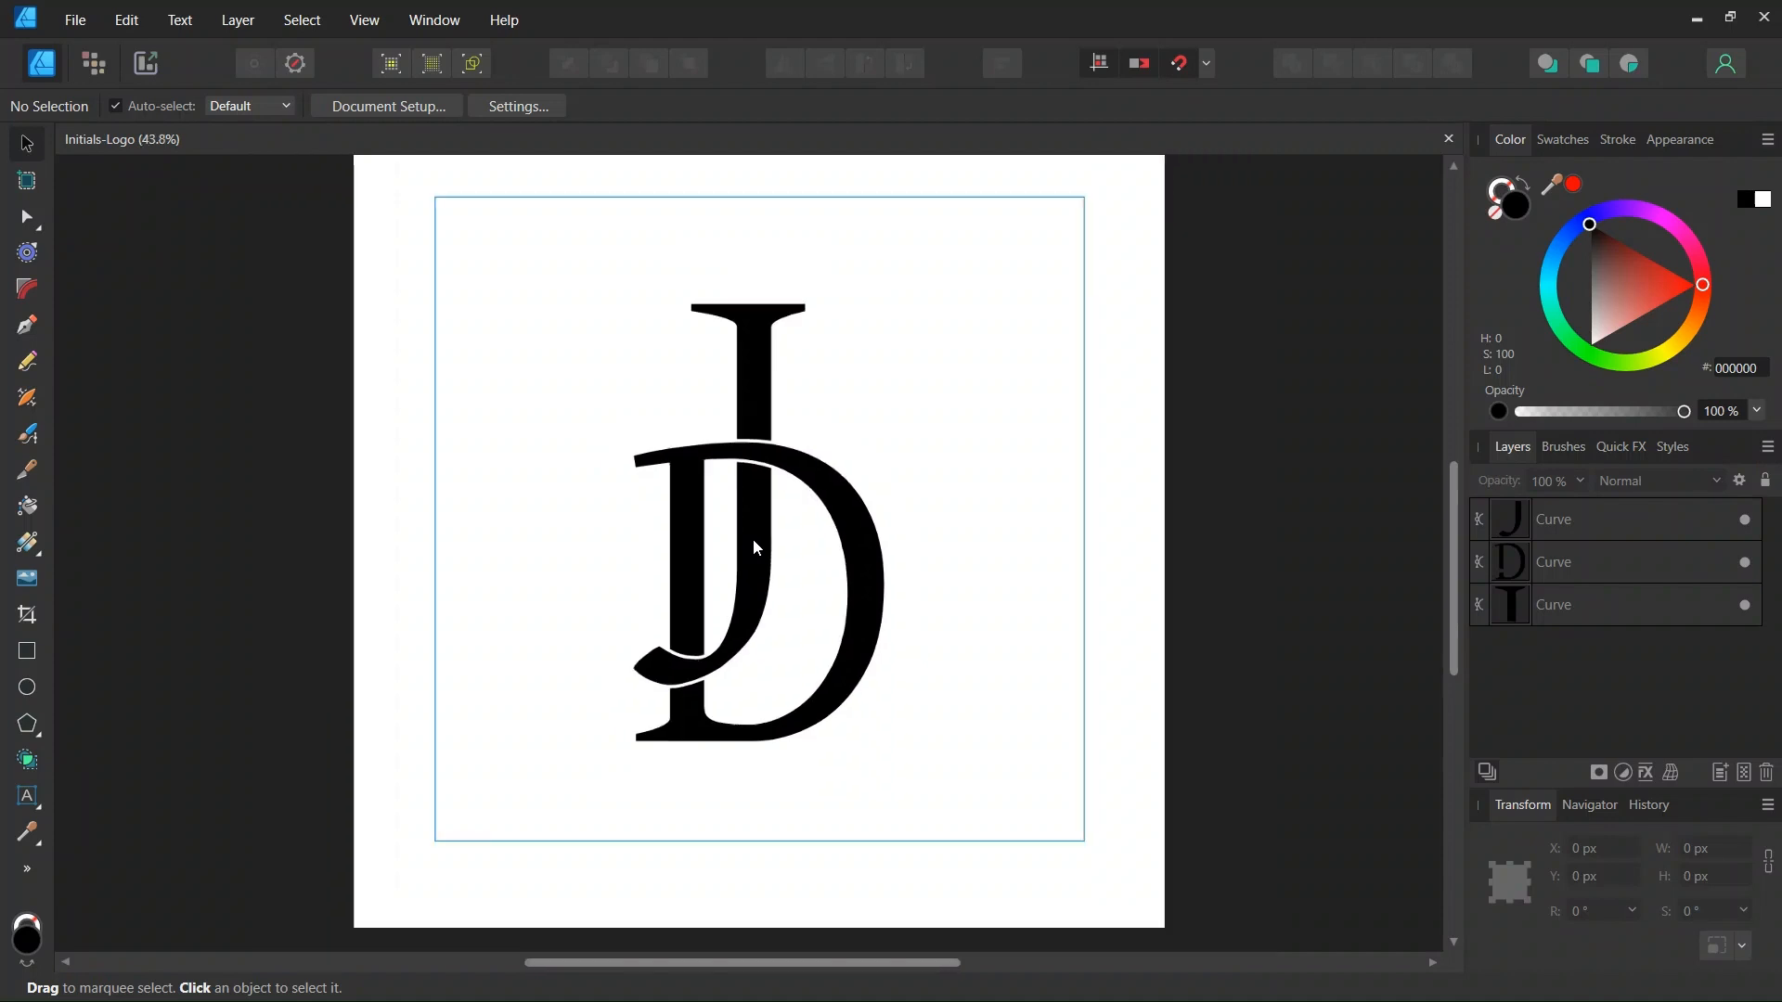
click(76, 19)
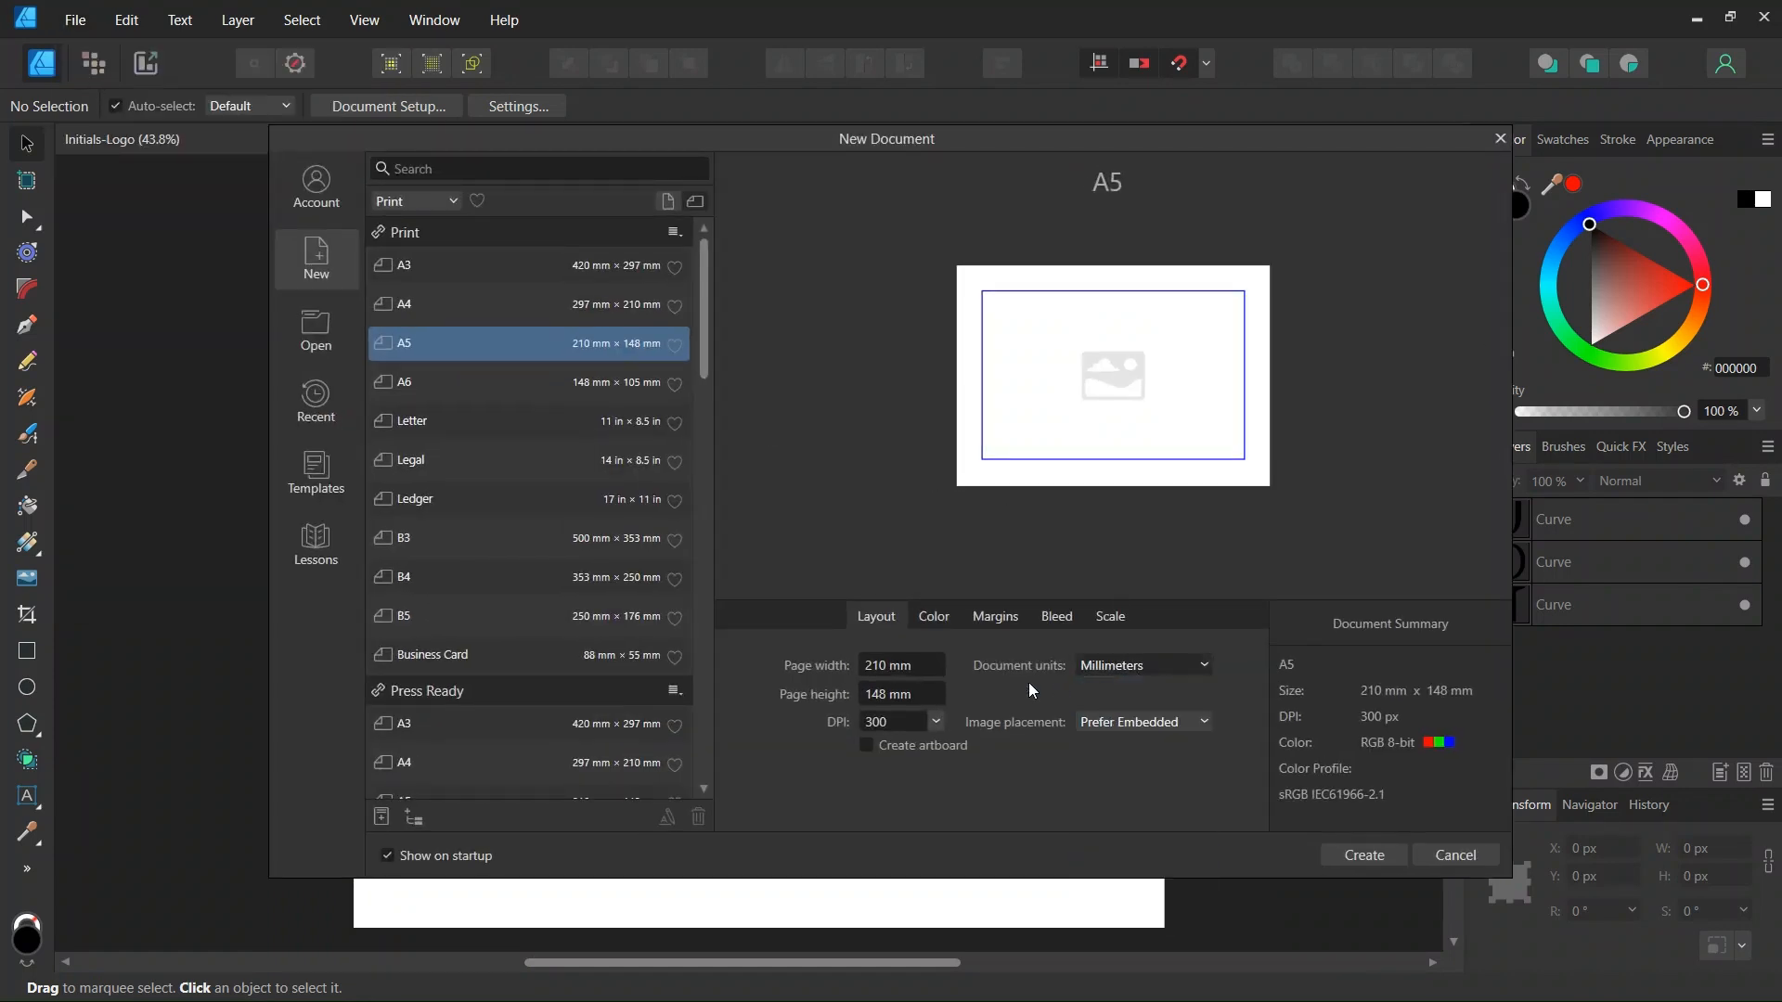
click(1143, 665)
text(2000)
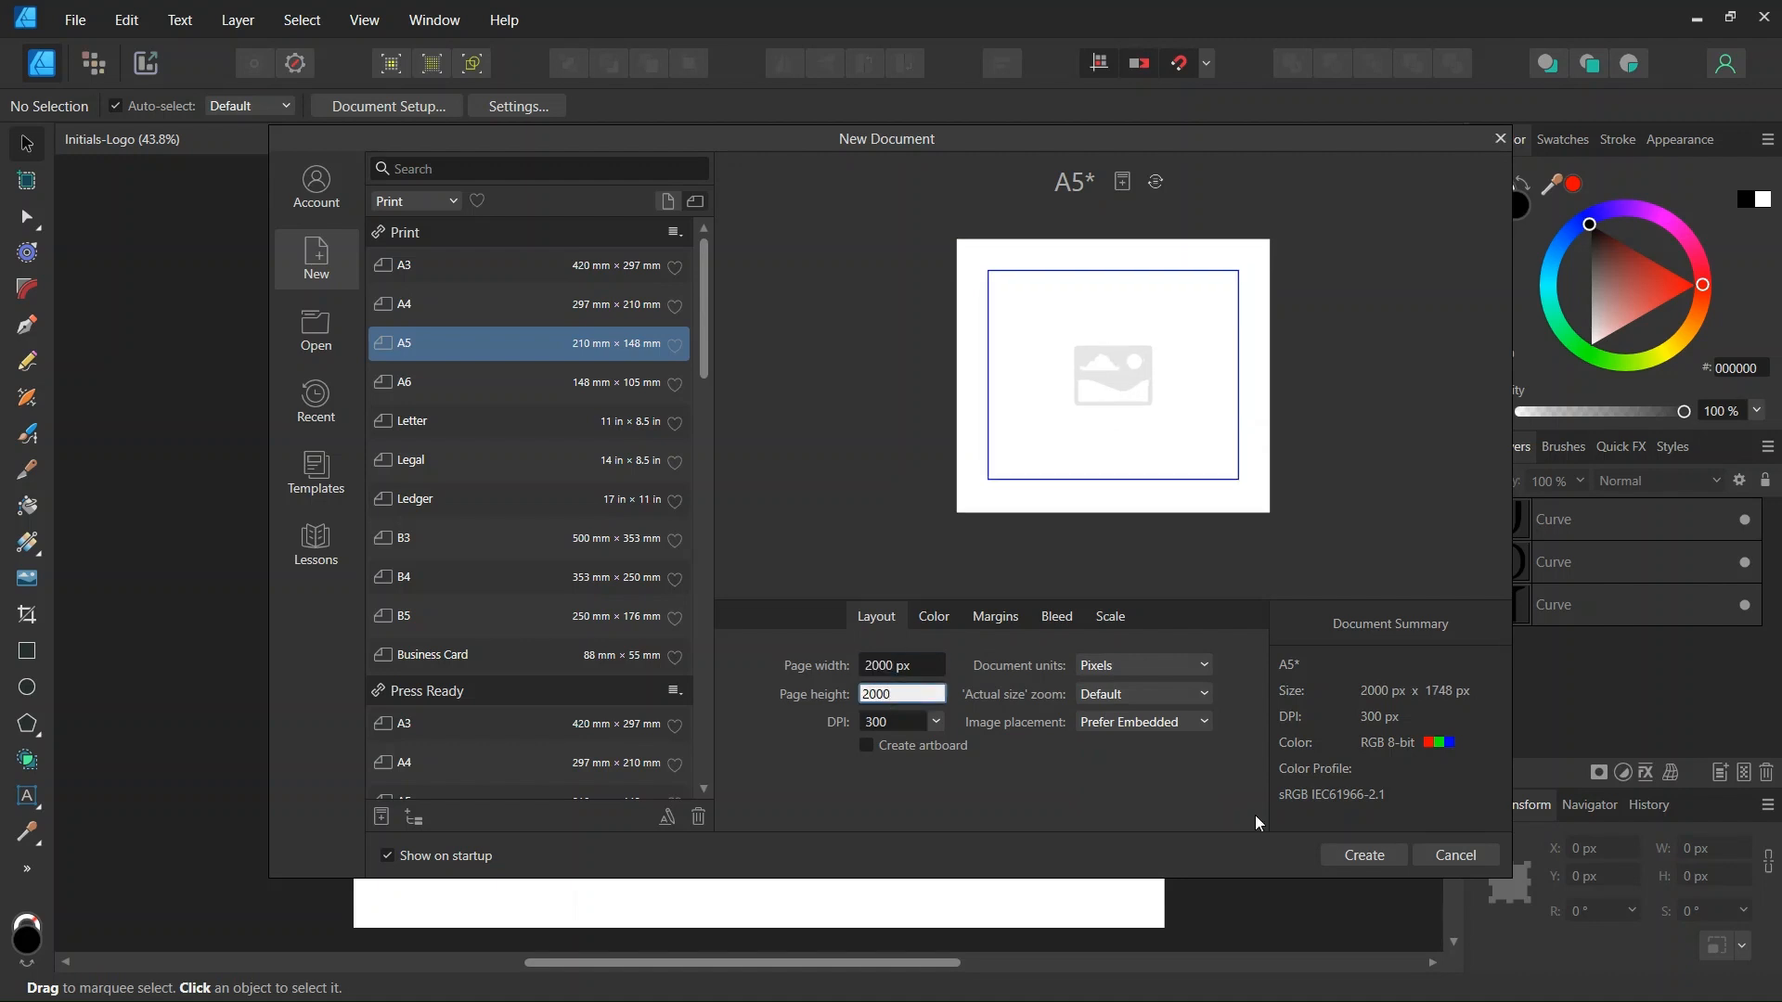
click(1363, 855)
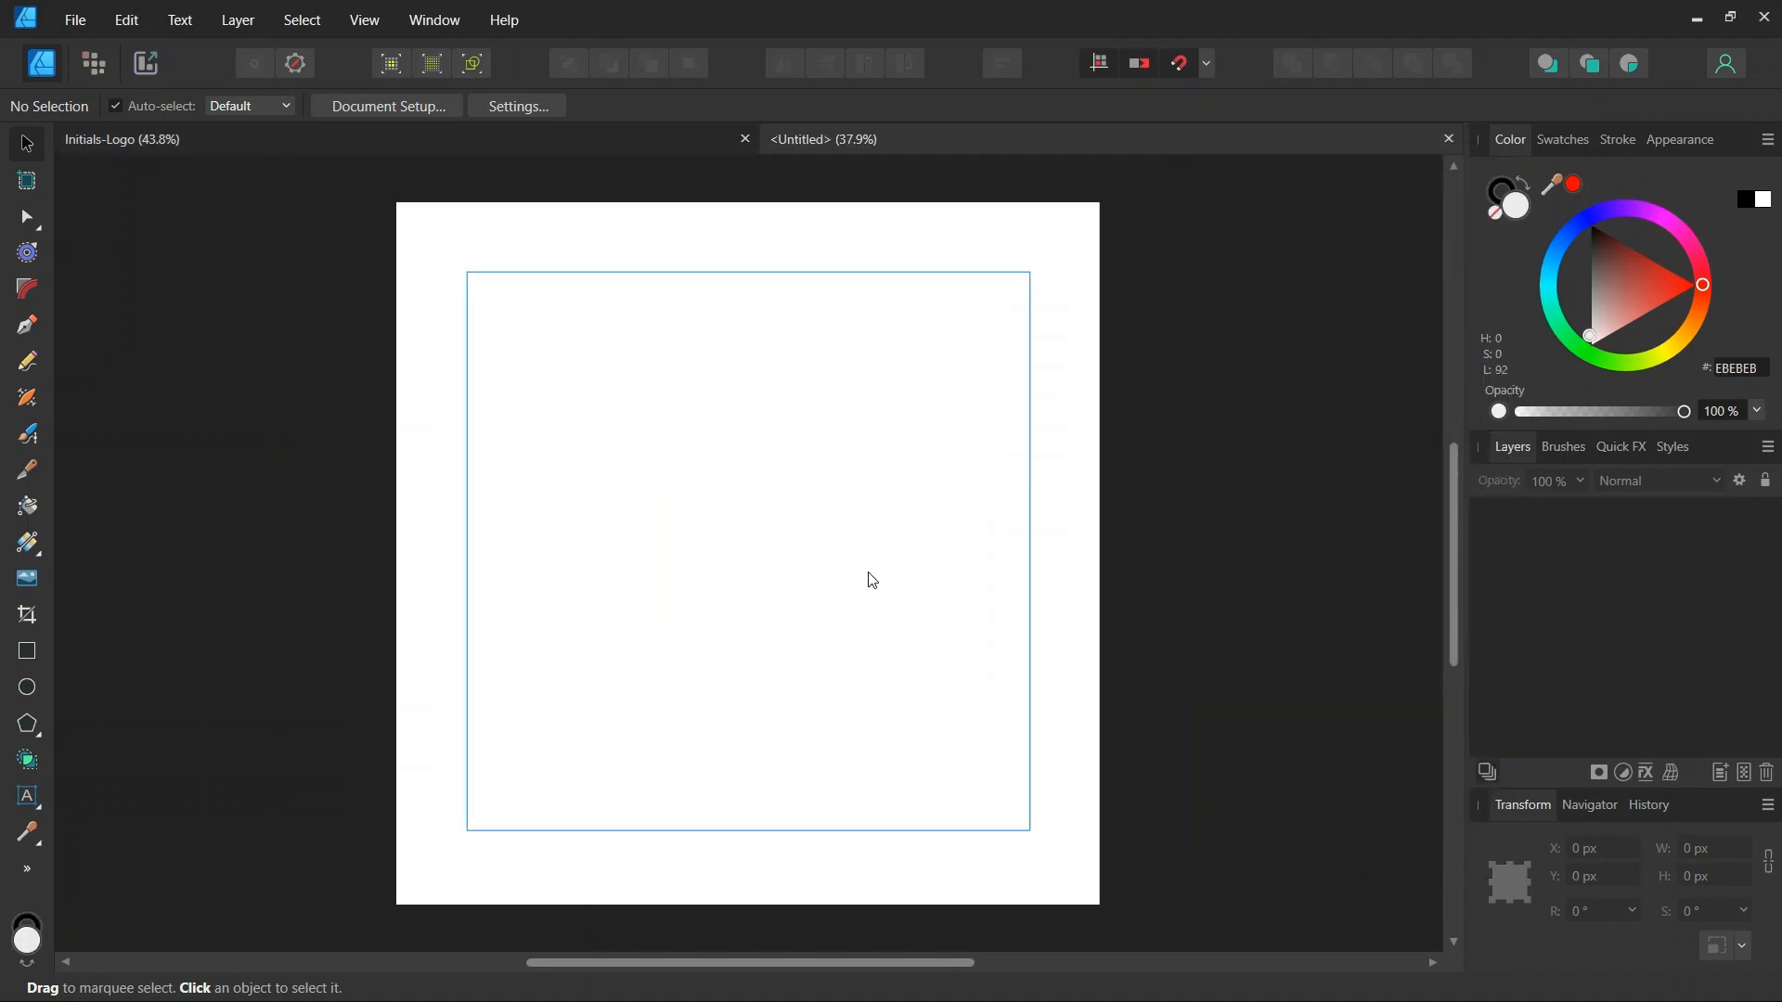
Check snapping, then drag out an Artistic Text frame set in David Libre at 300 pt
click(1206, 63)
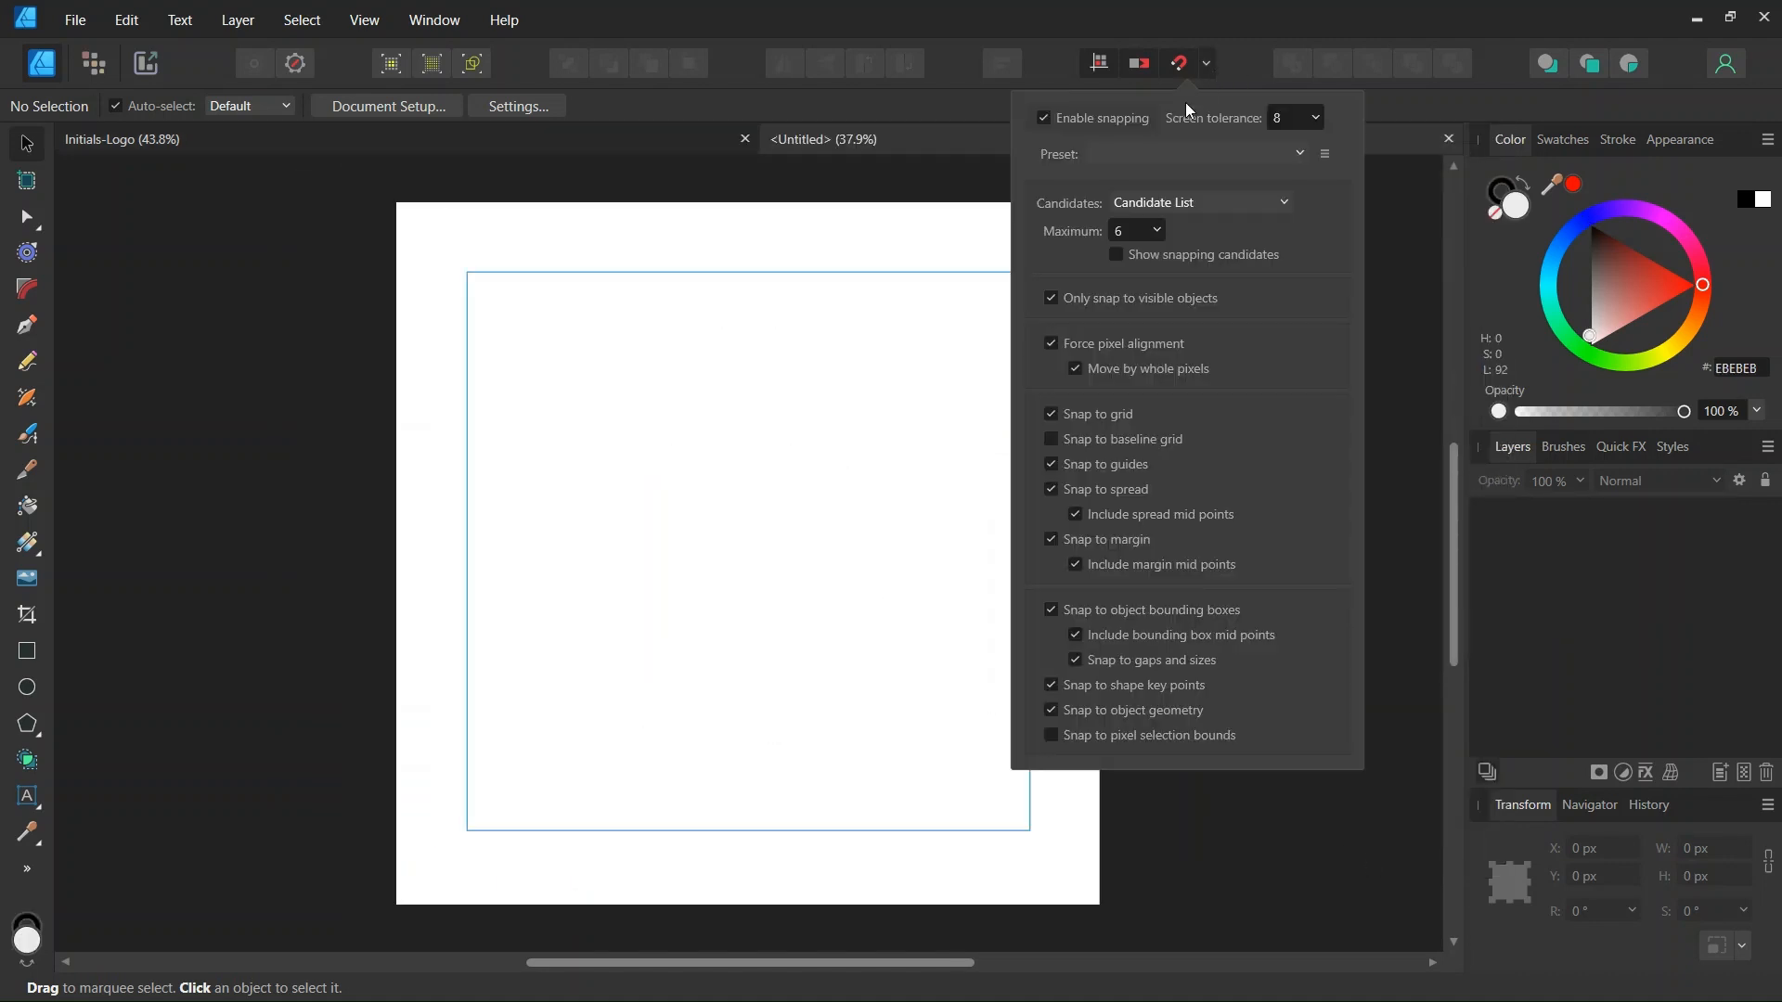
mouse_move(1033, 505)
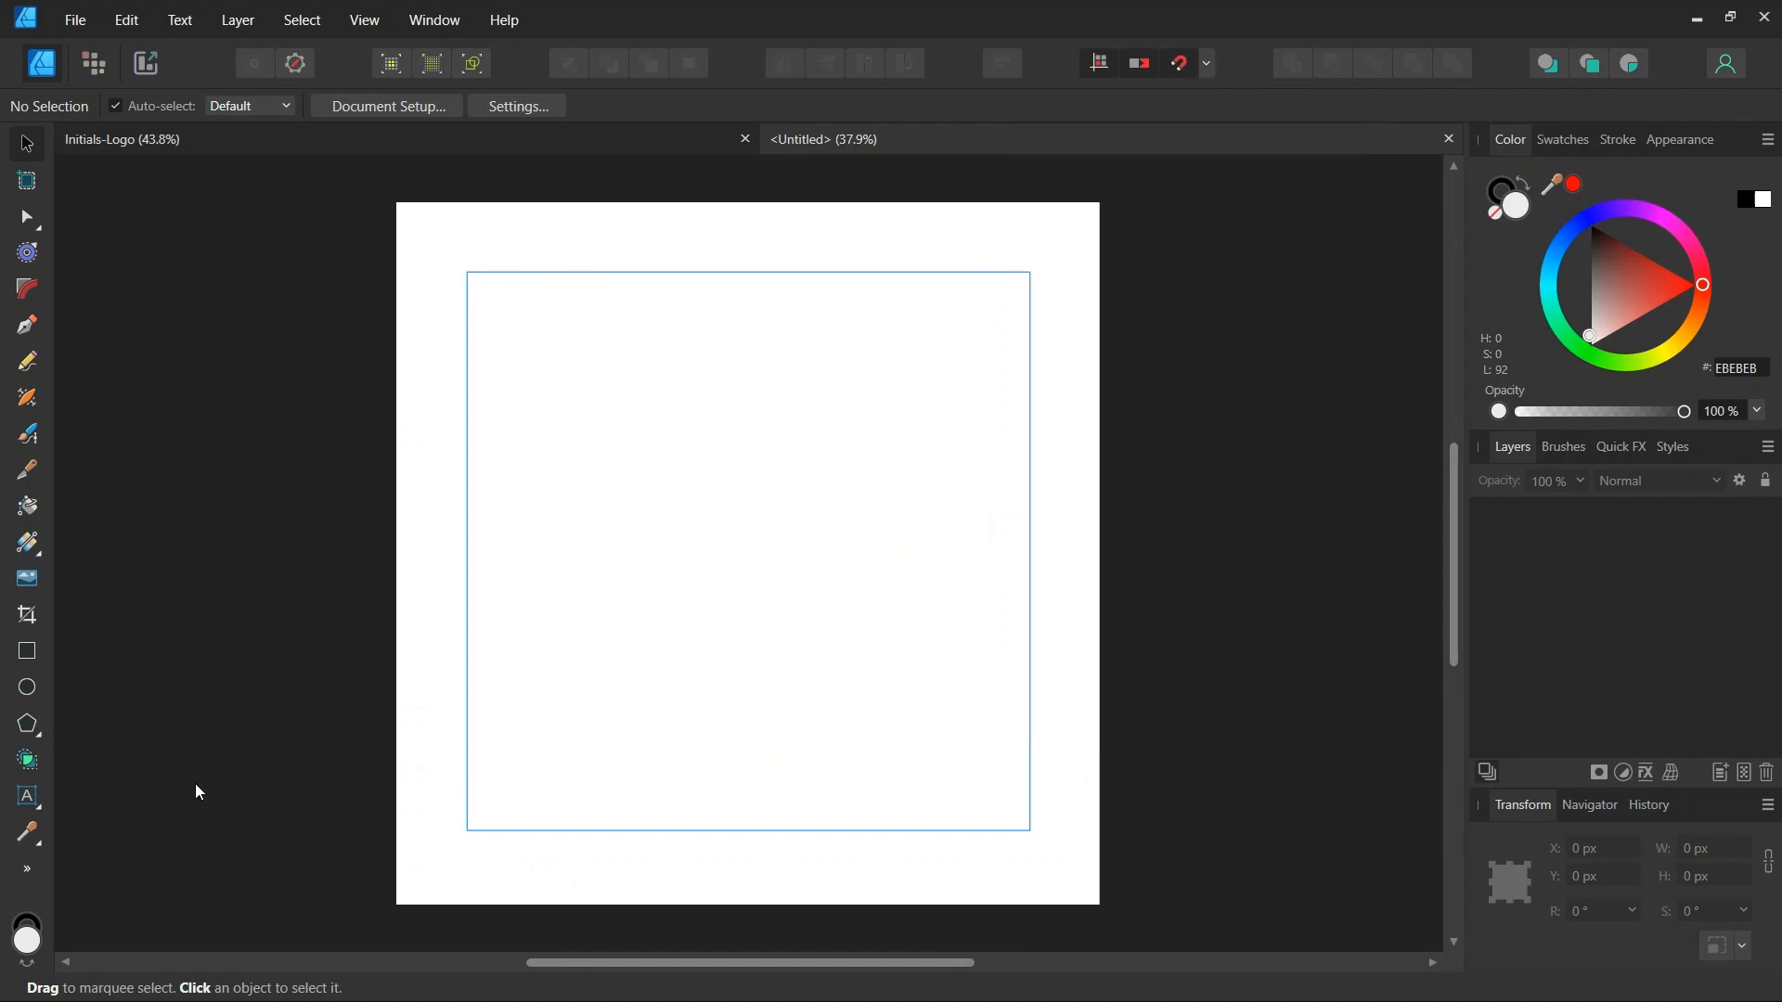
click(26, 796)
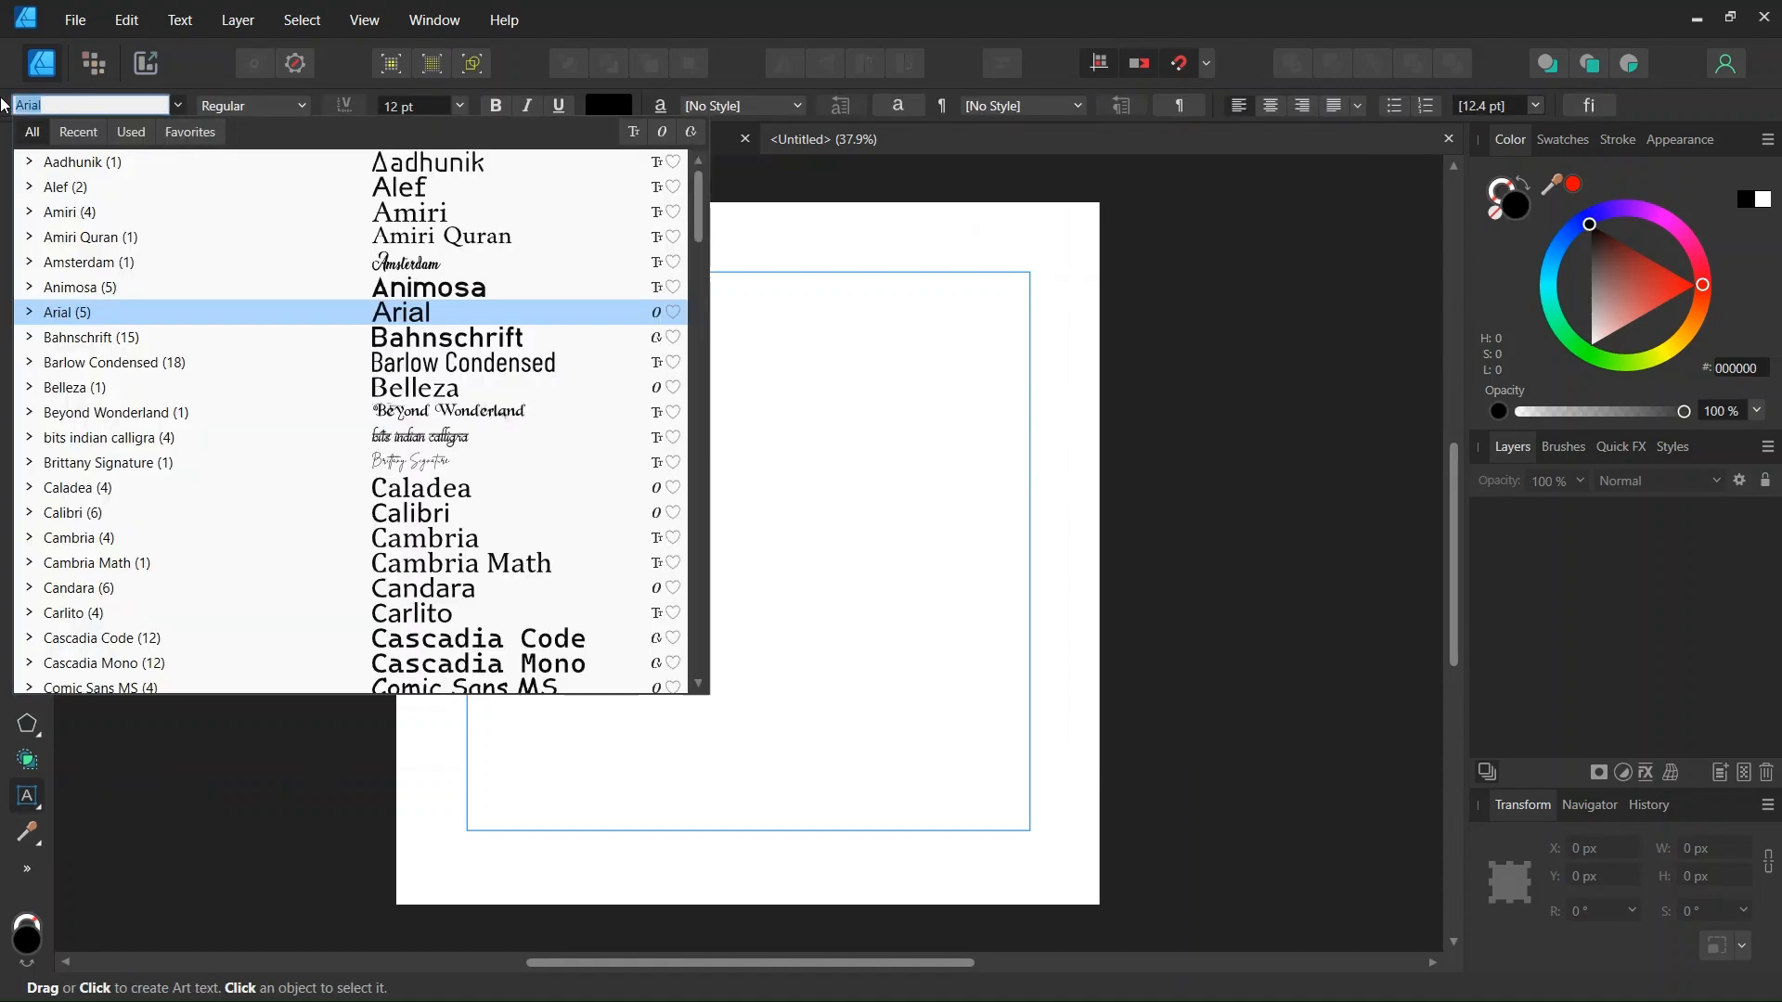
text(davi)
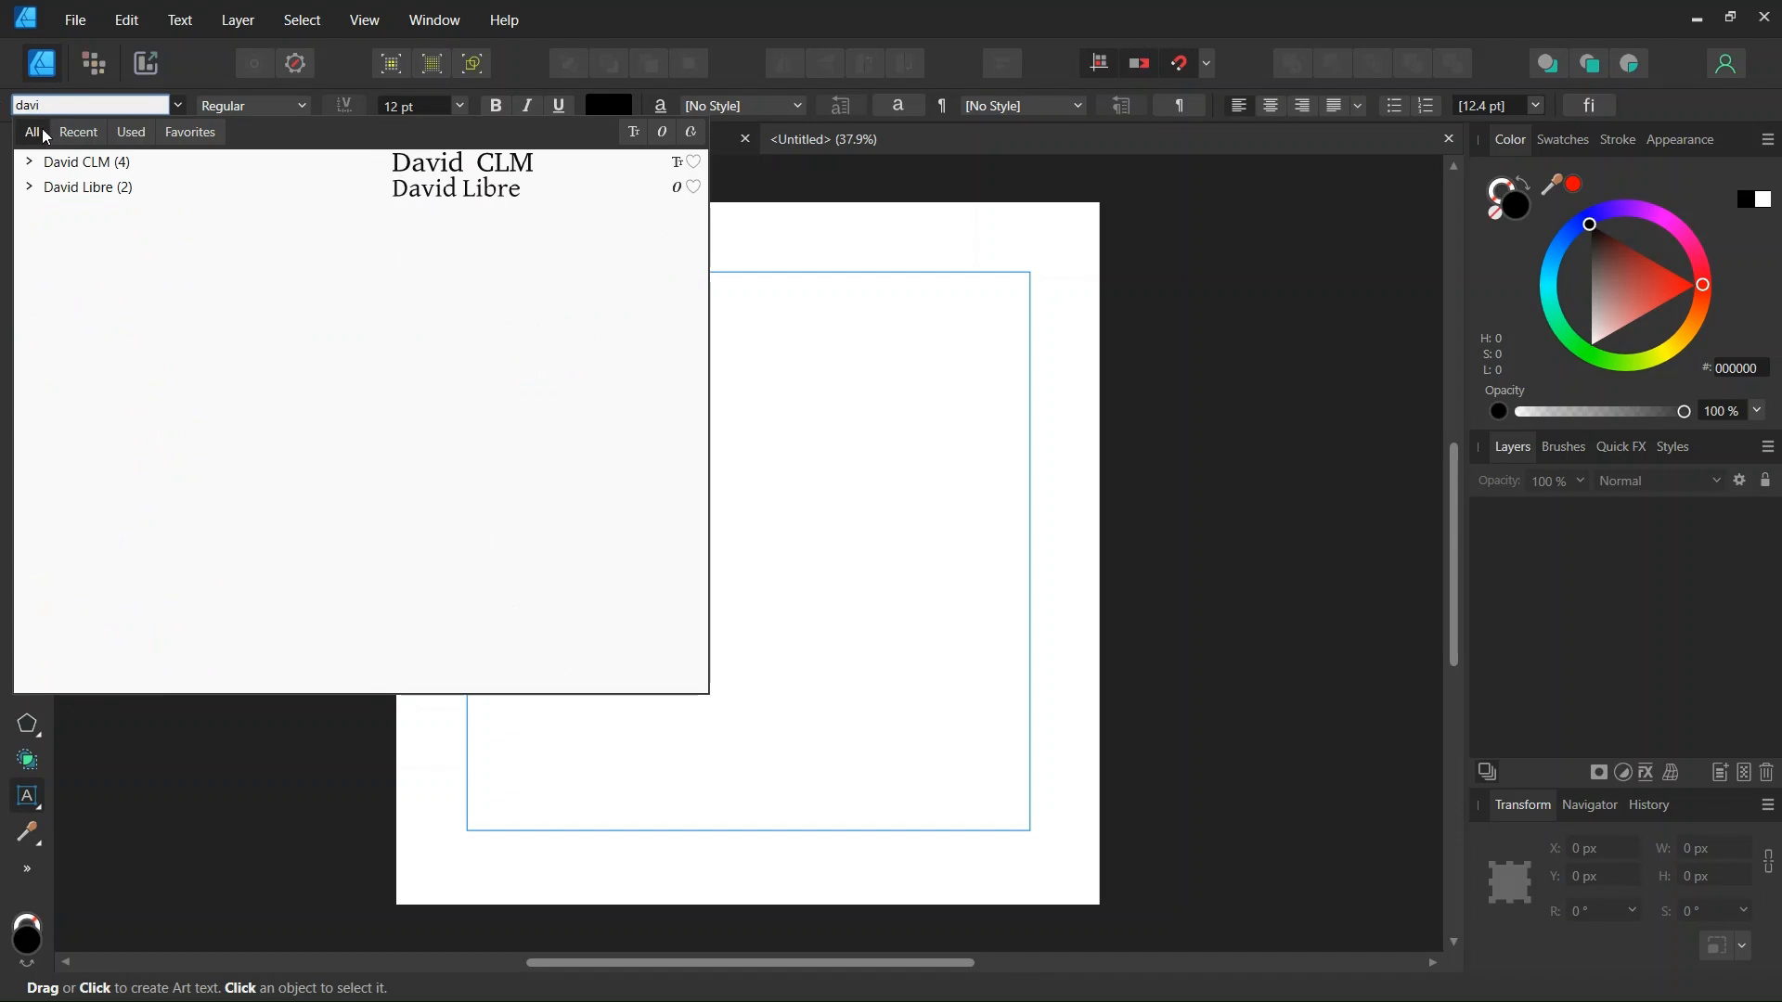
click(456, 188)
text(300)
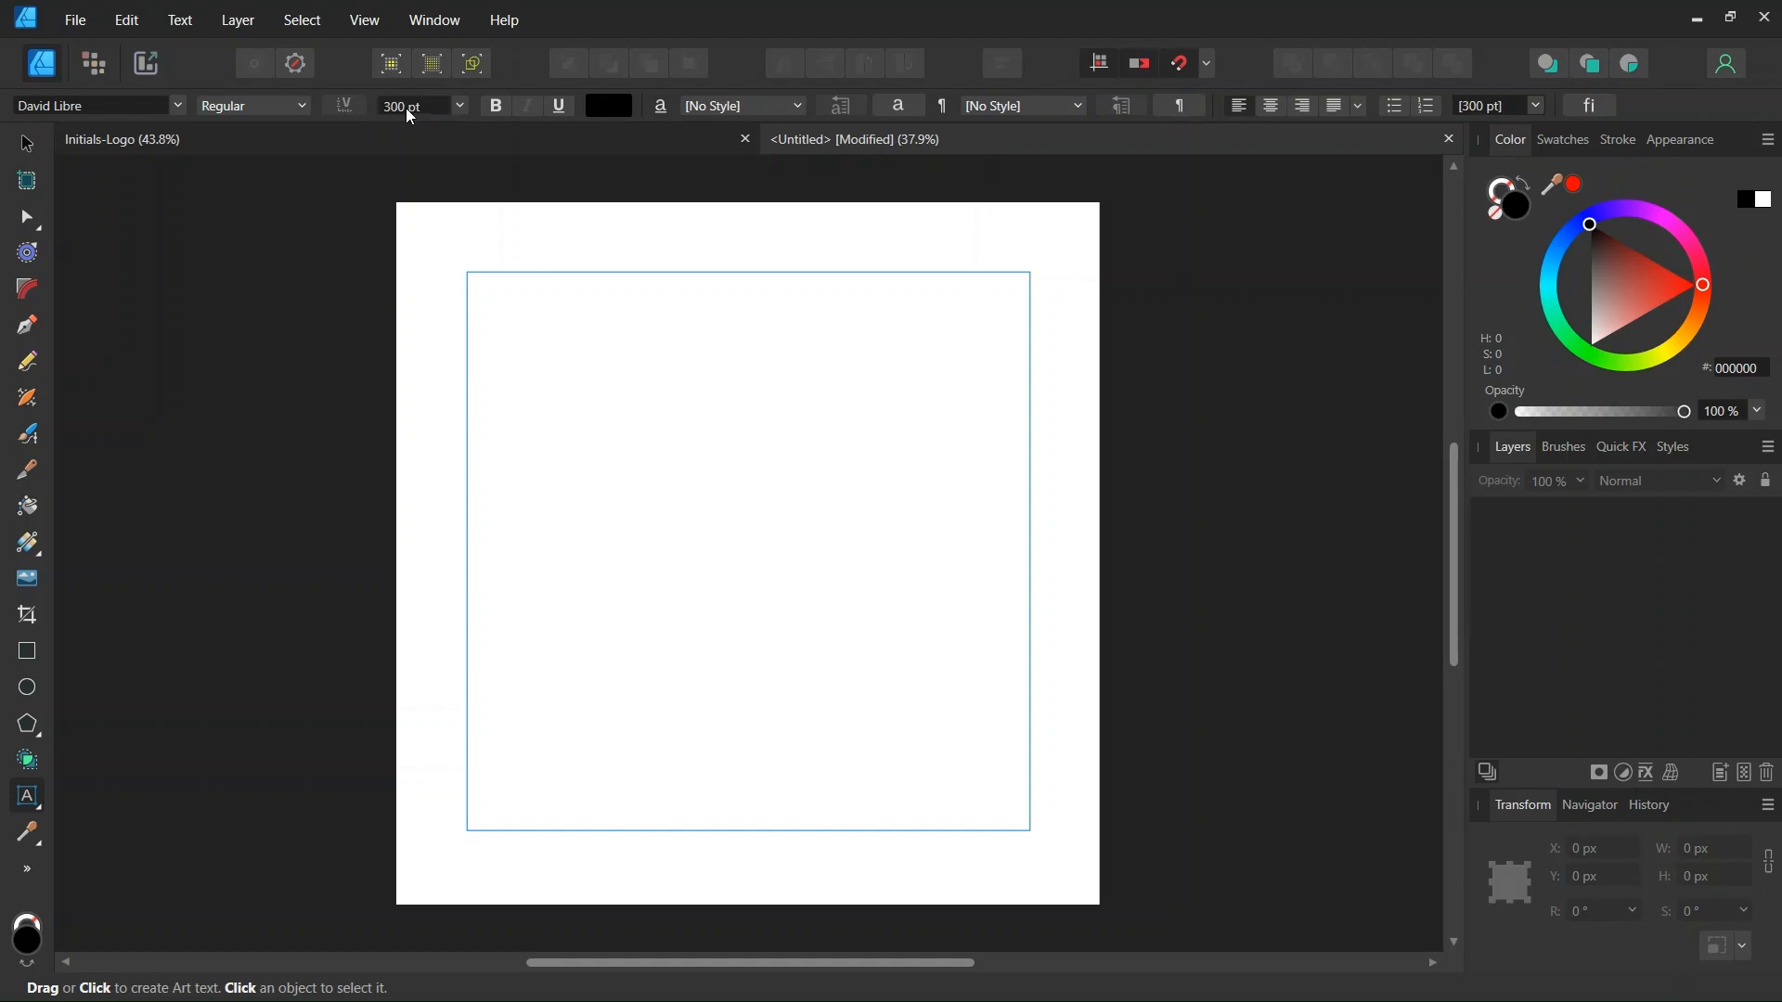
drag(571, 177, 697, 553)
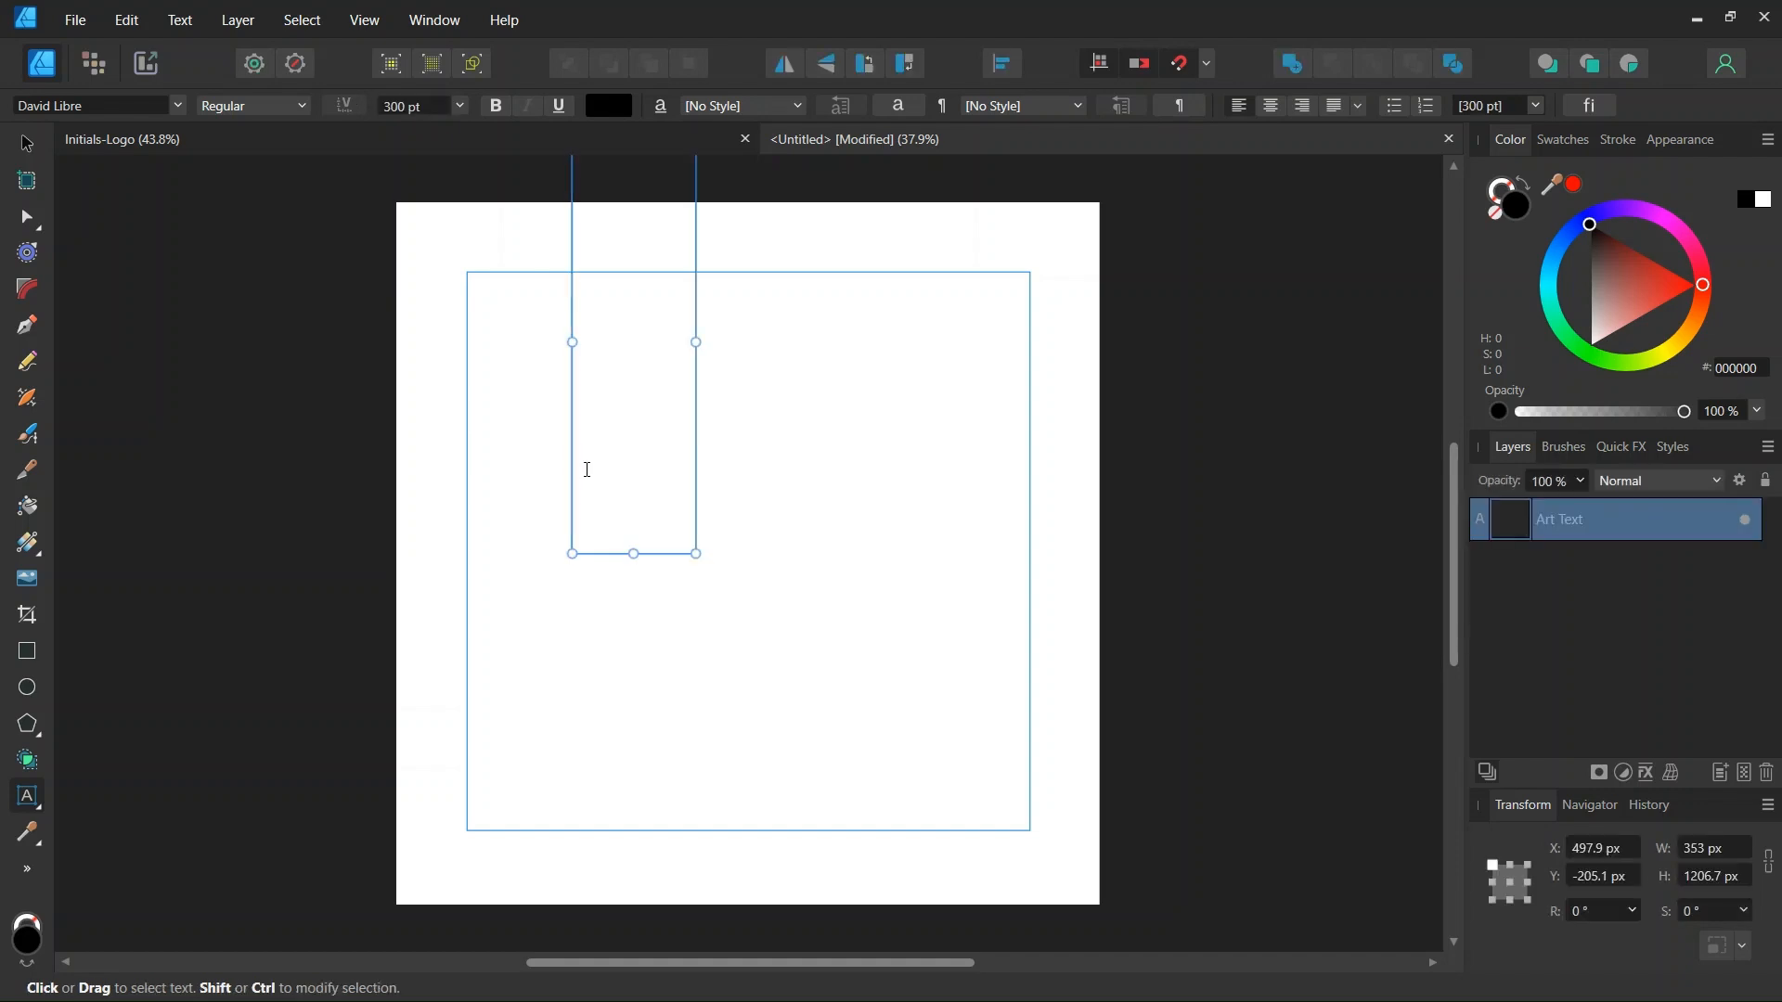
Type a D, duplicate it and change the copy to a J overlapping the D
text(D)
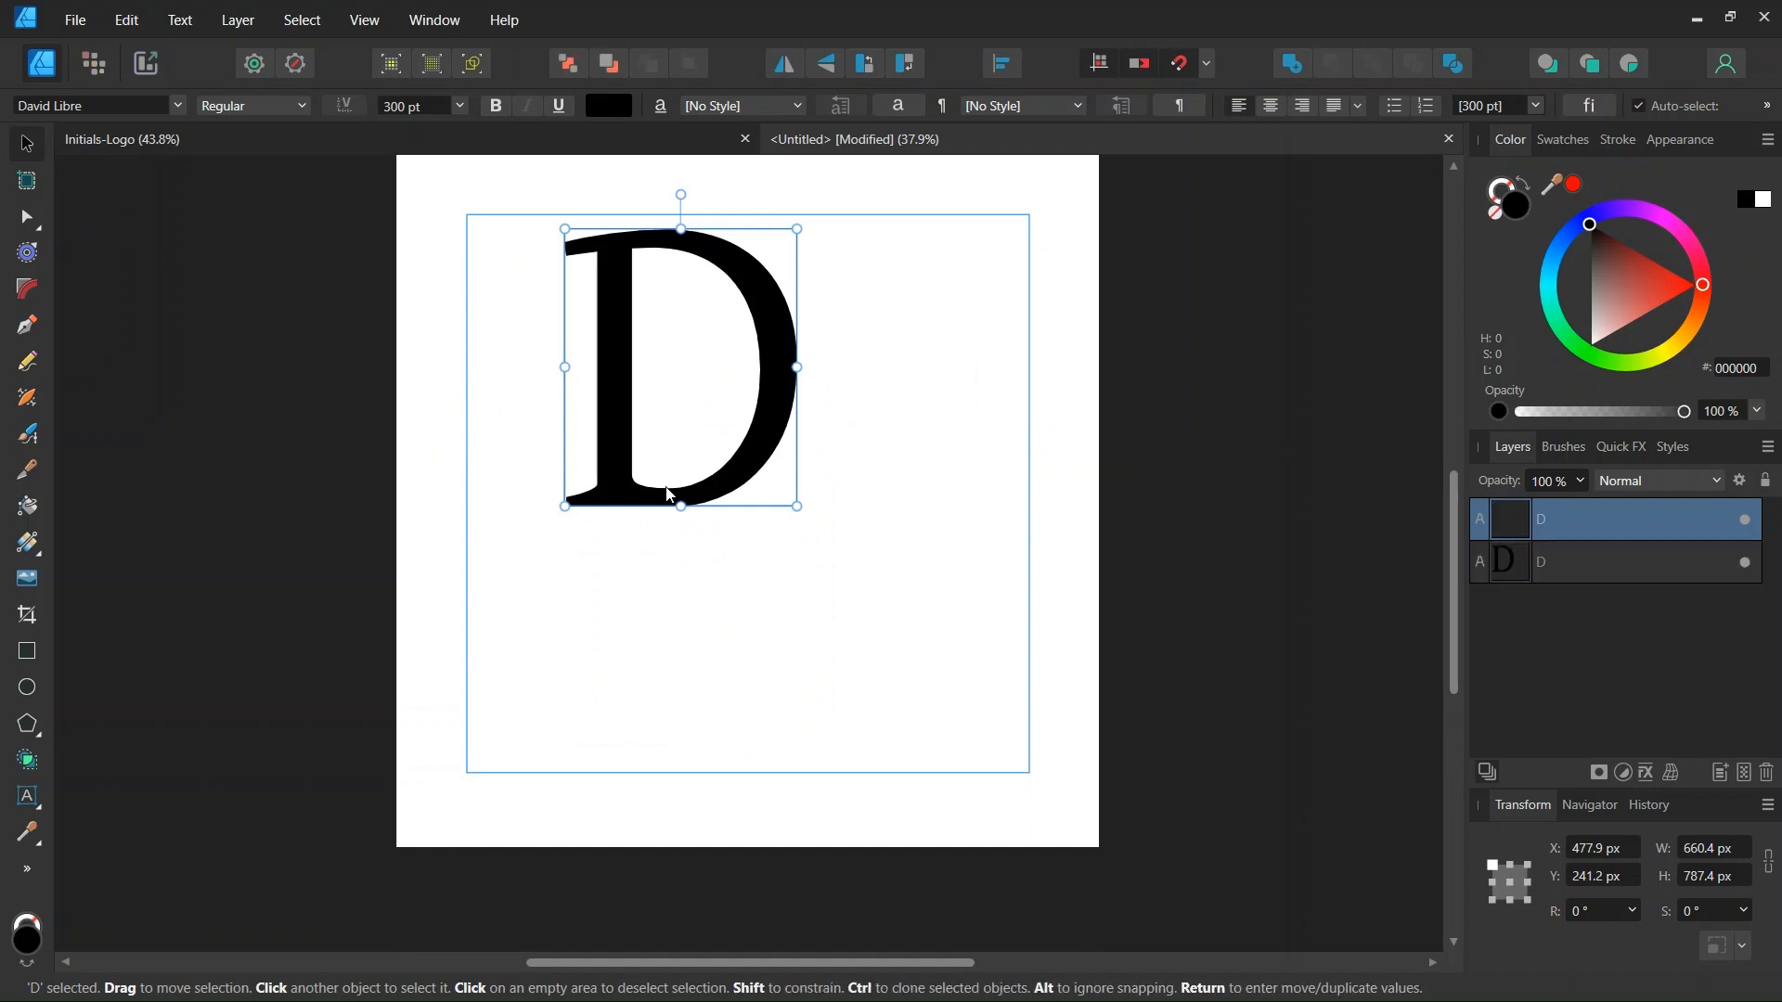
drag(669, 365, 909, 427)
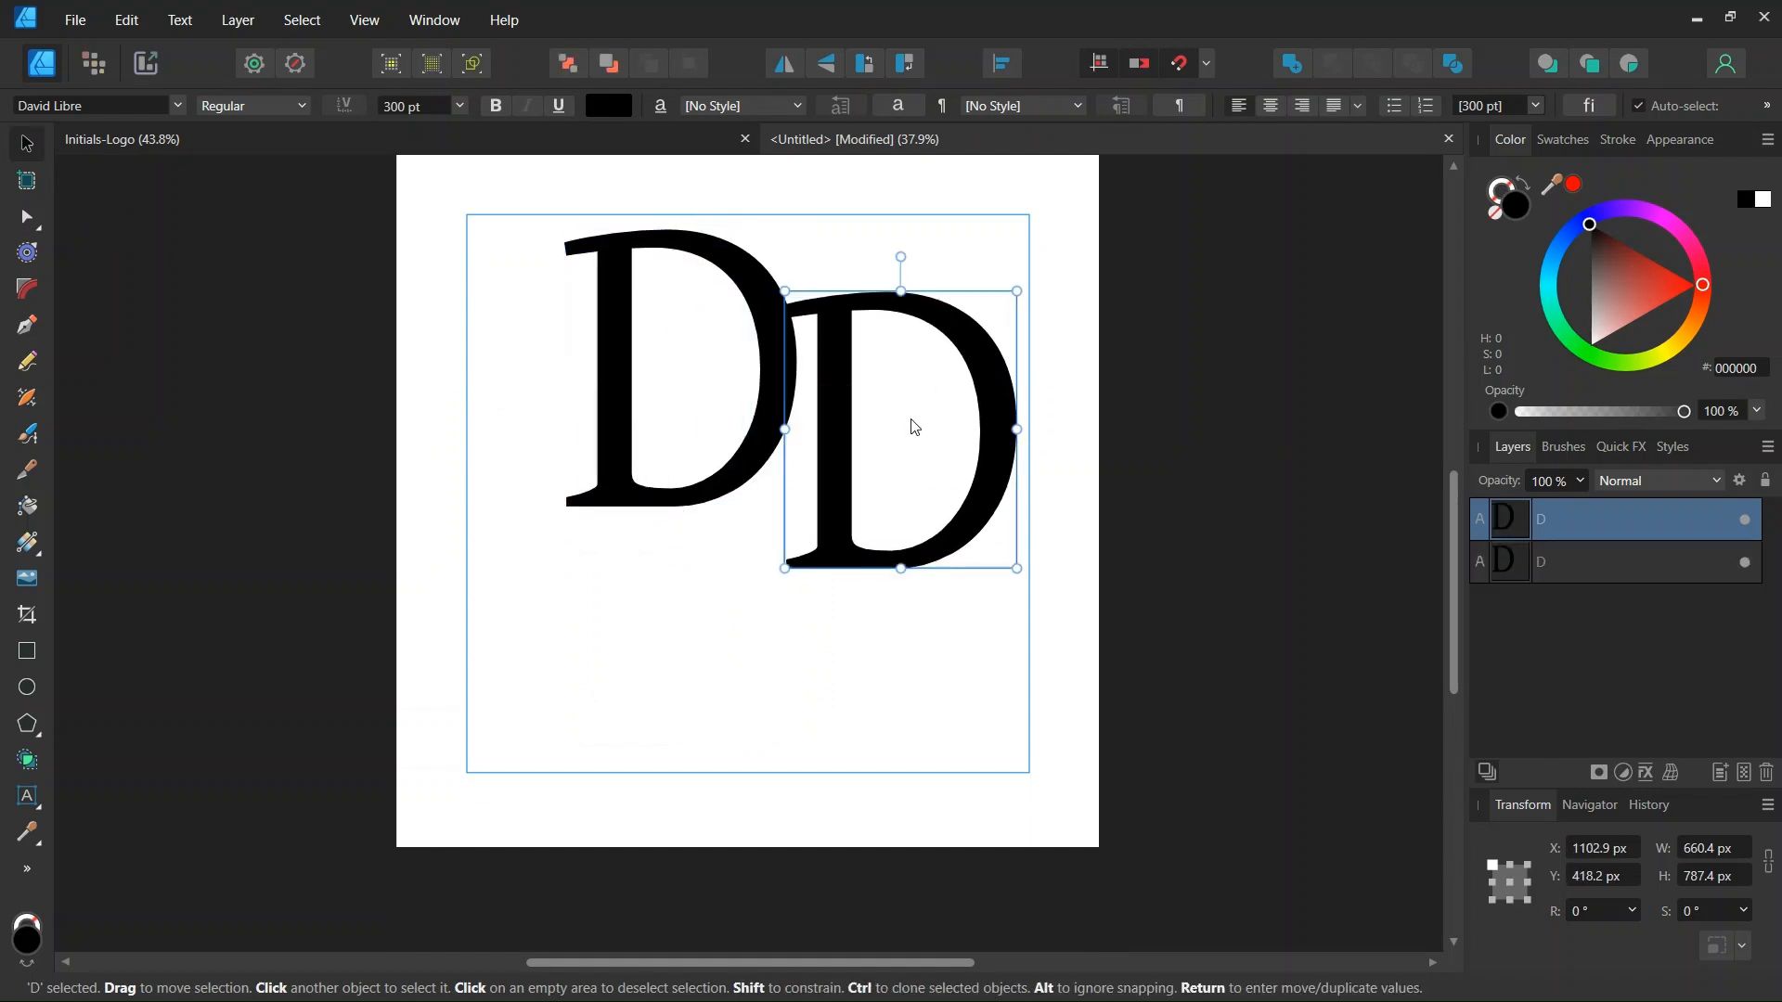
click(26, 798)
text(J)
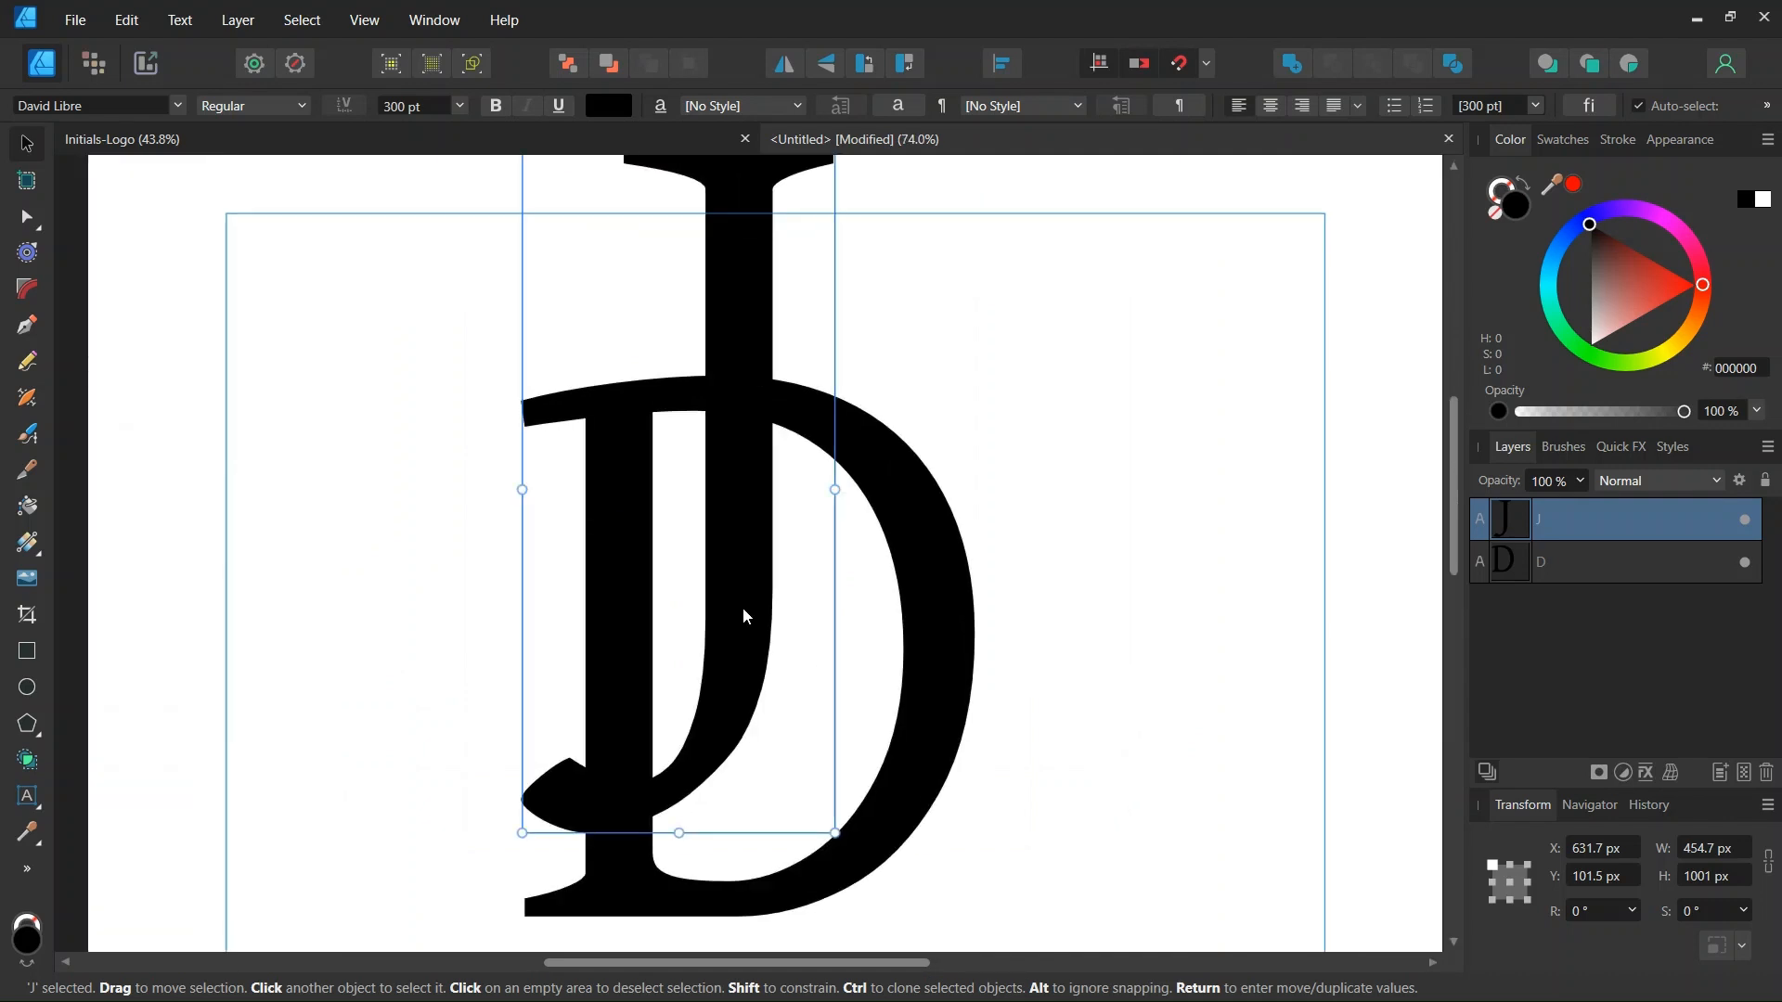
mouse_move(701, 748)
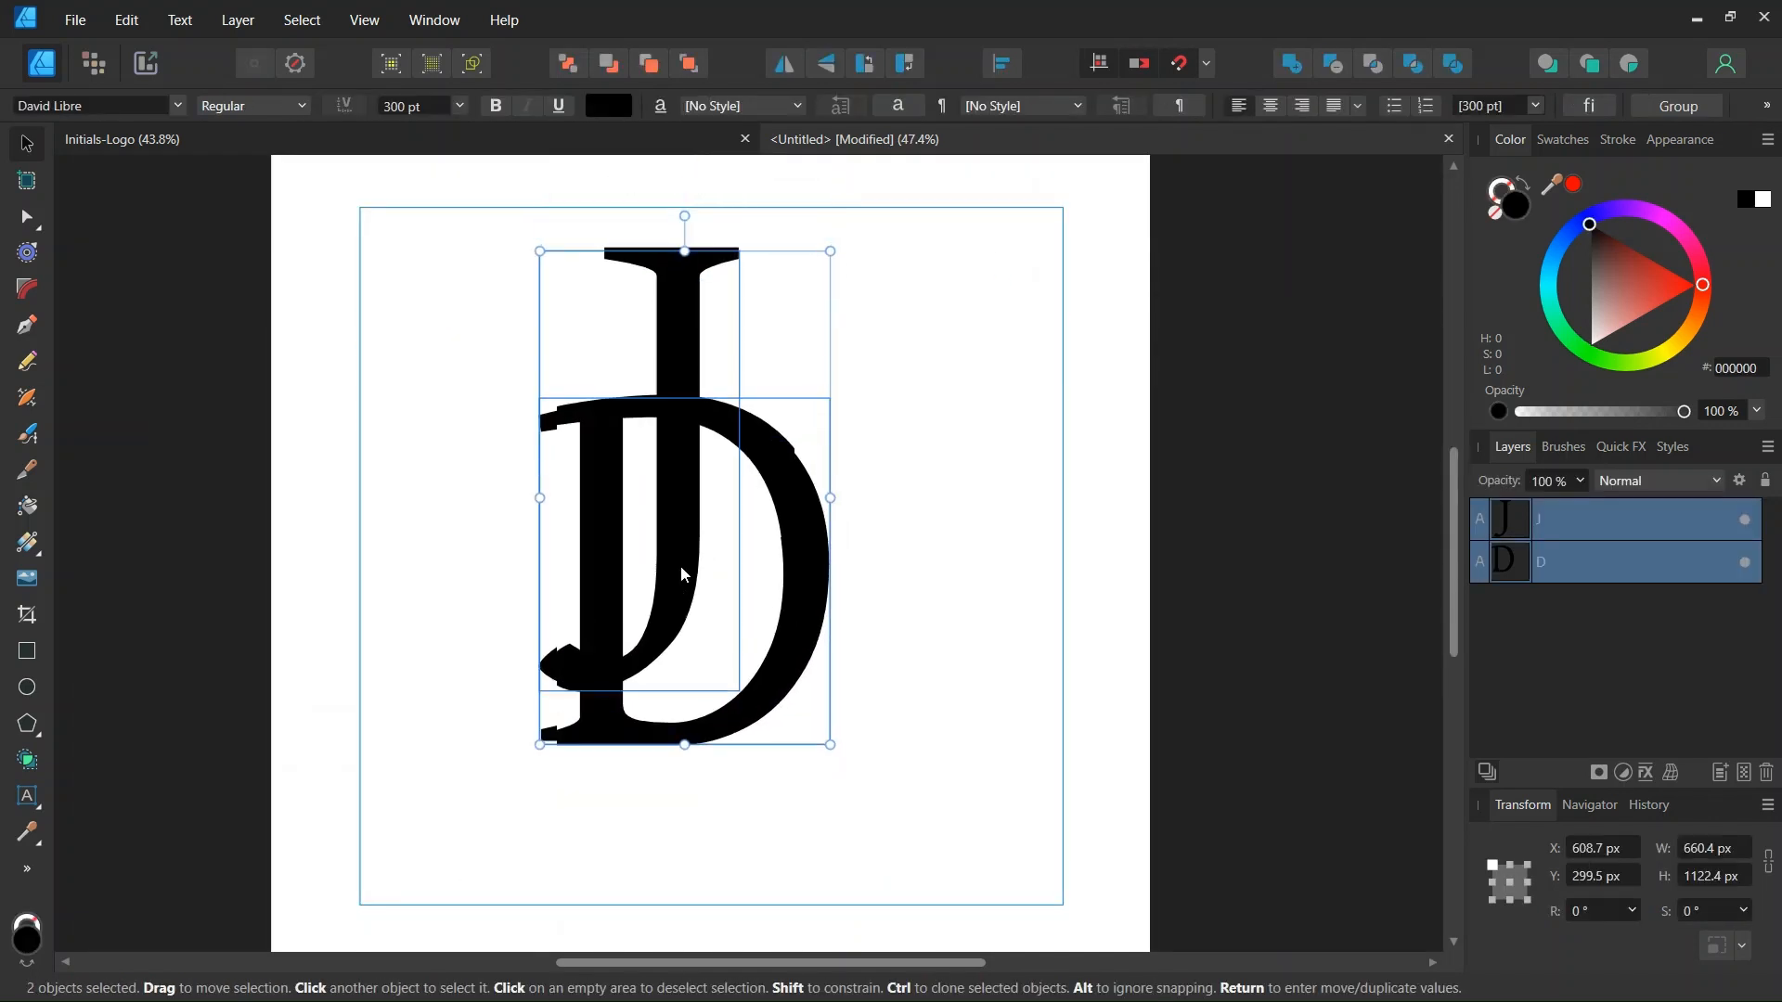
Centre the overlapping J and D pair on the page and convert both letters to curves
drag(682, 574, 691, 531)
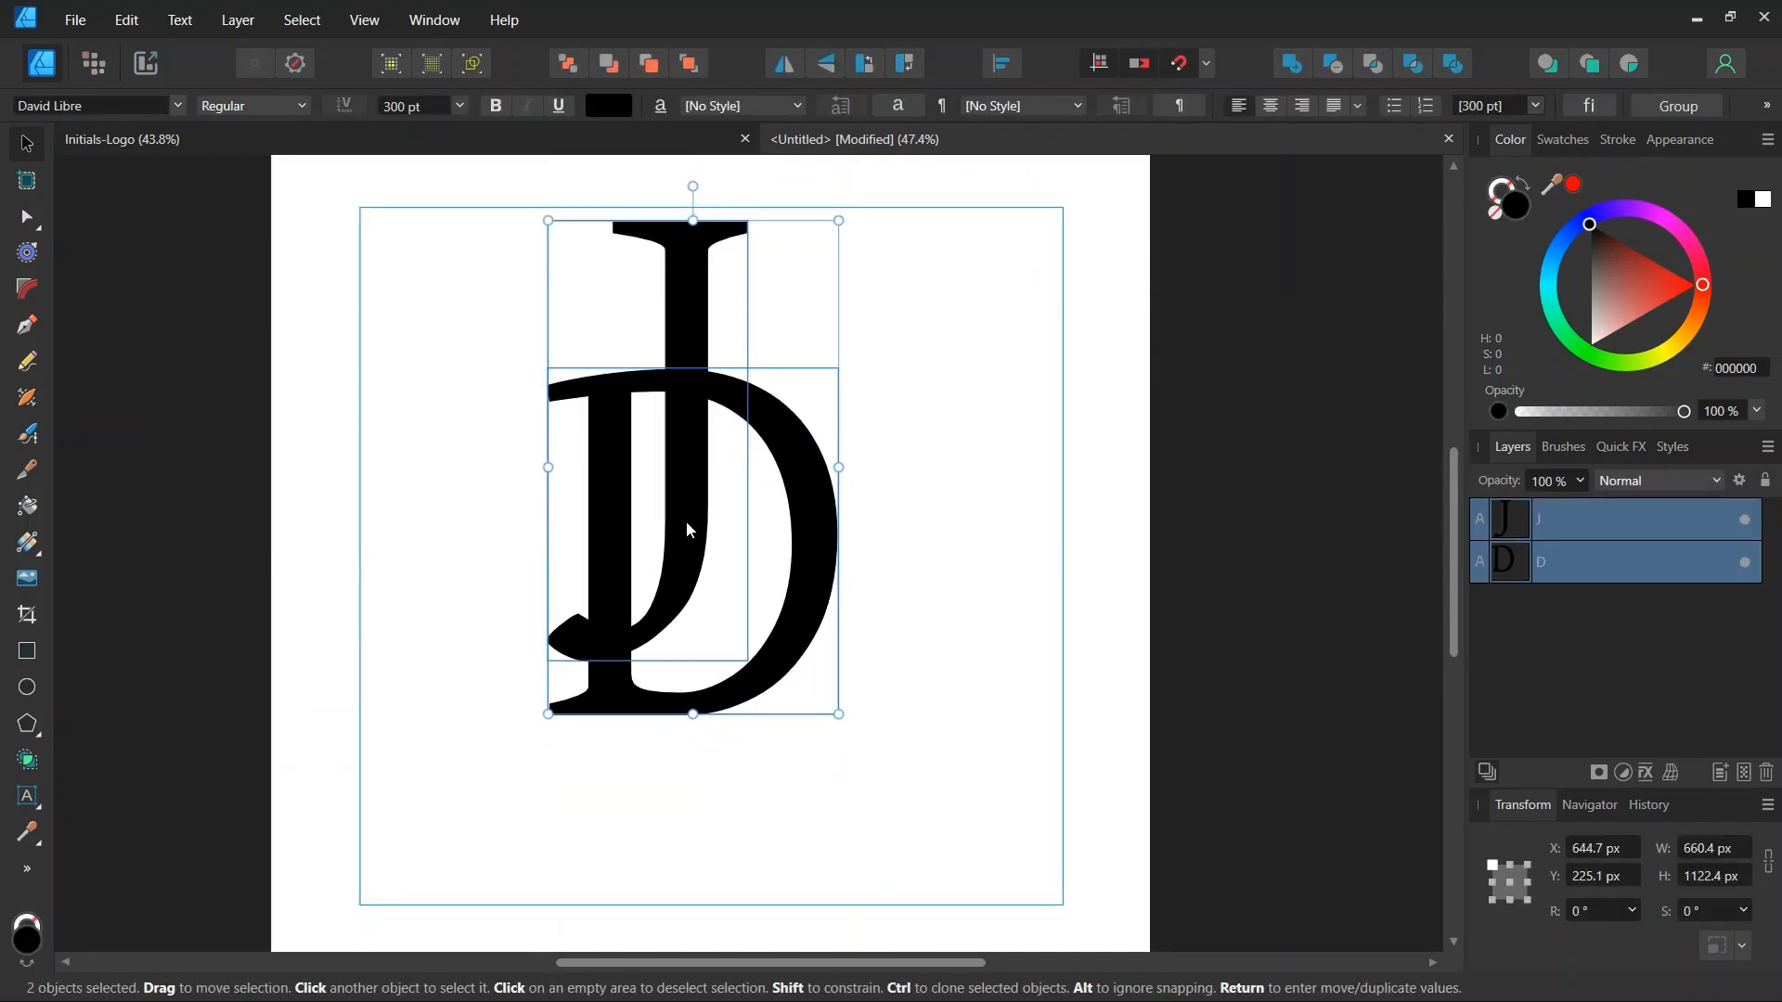
drag(687, 529, 699, 574)
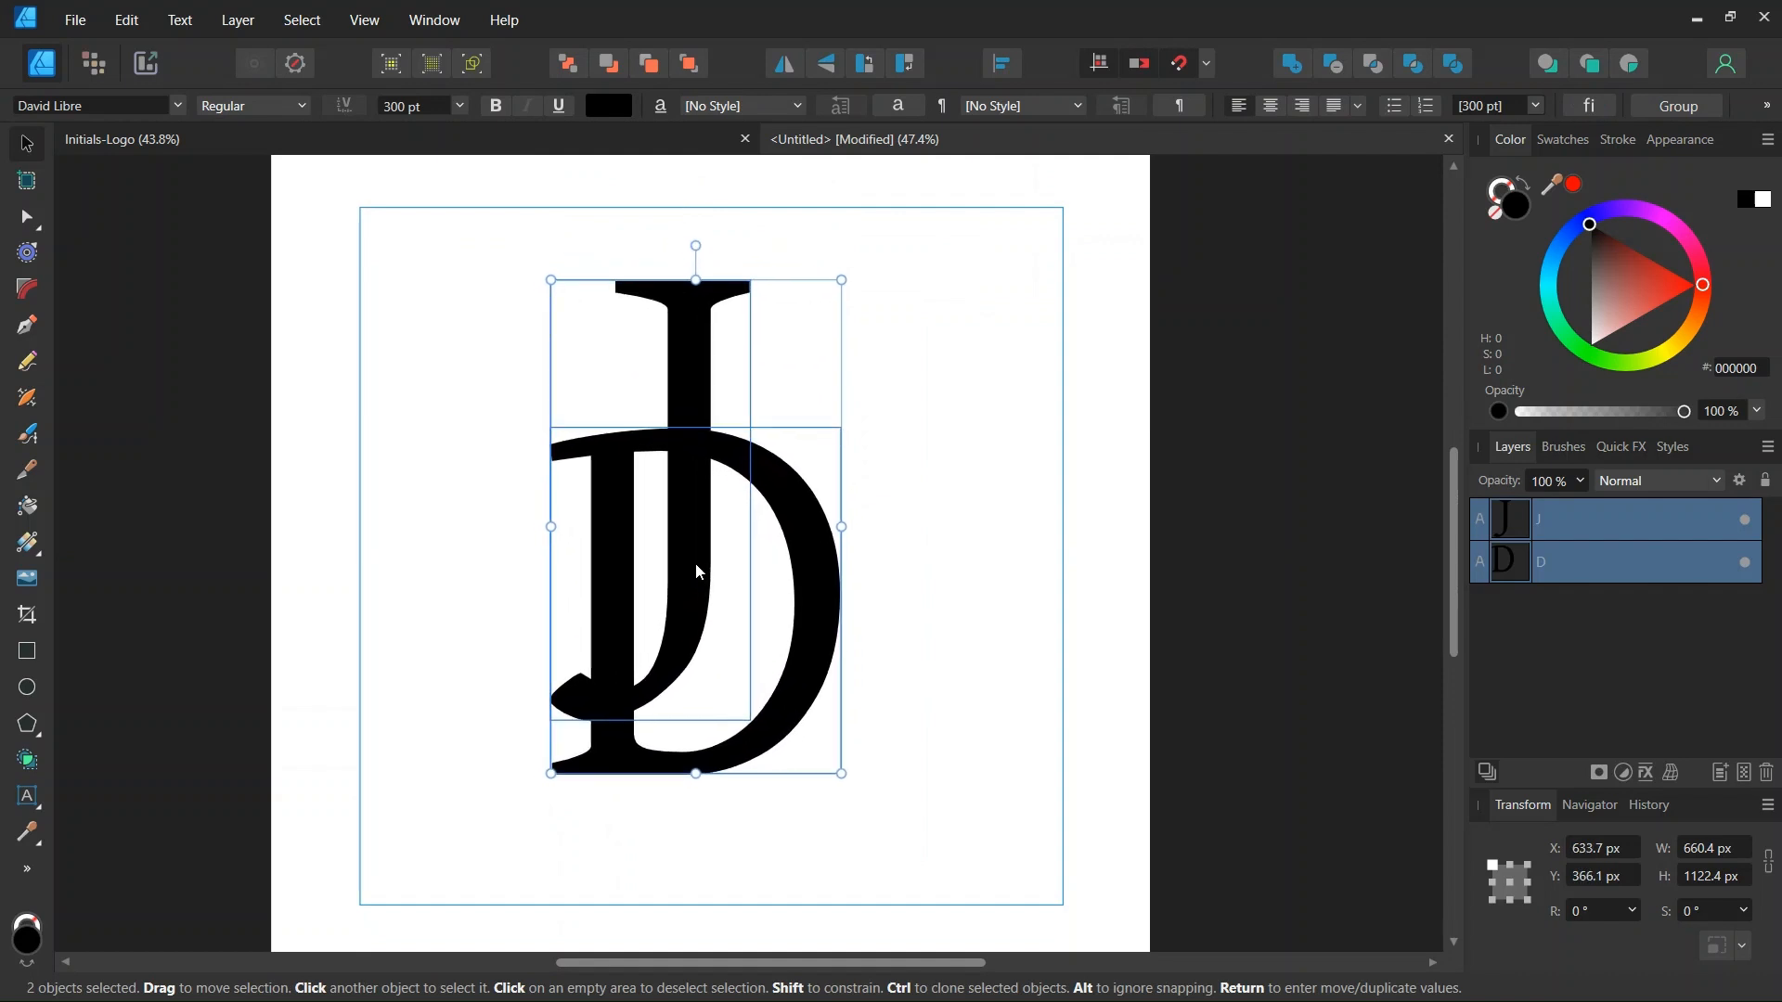
drag(695, 571, 715, 568)
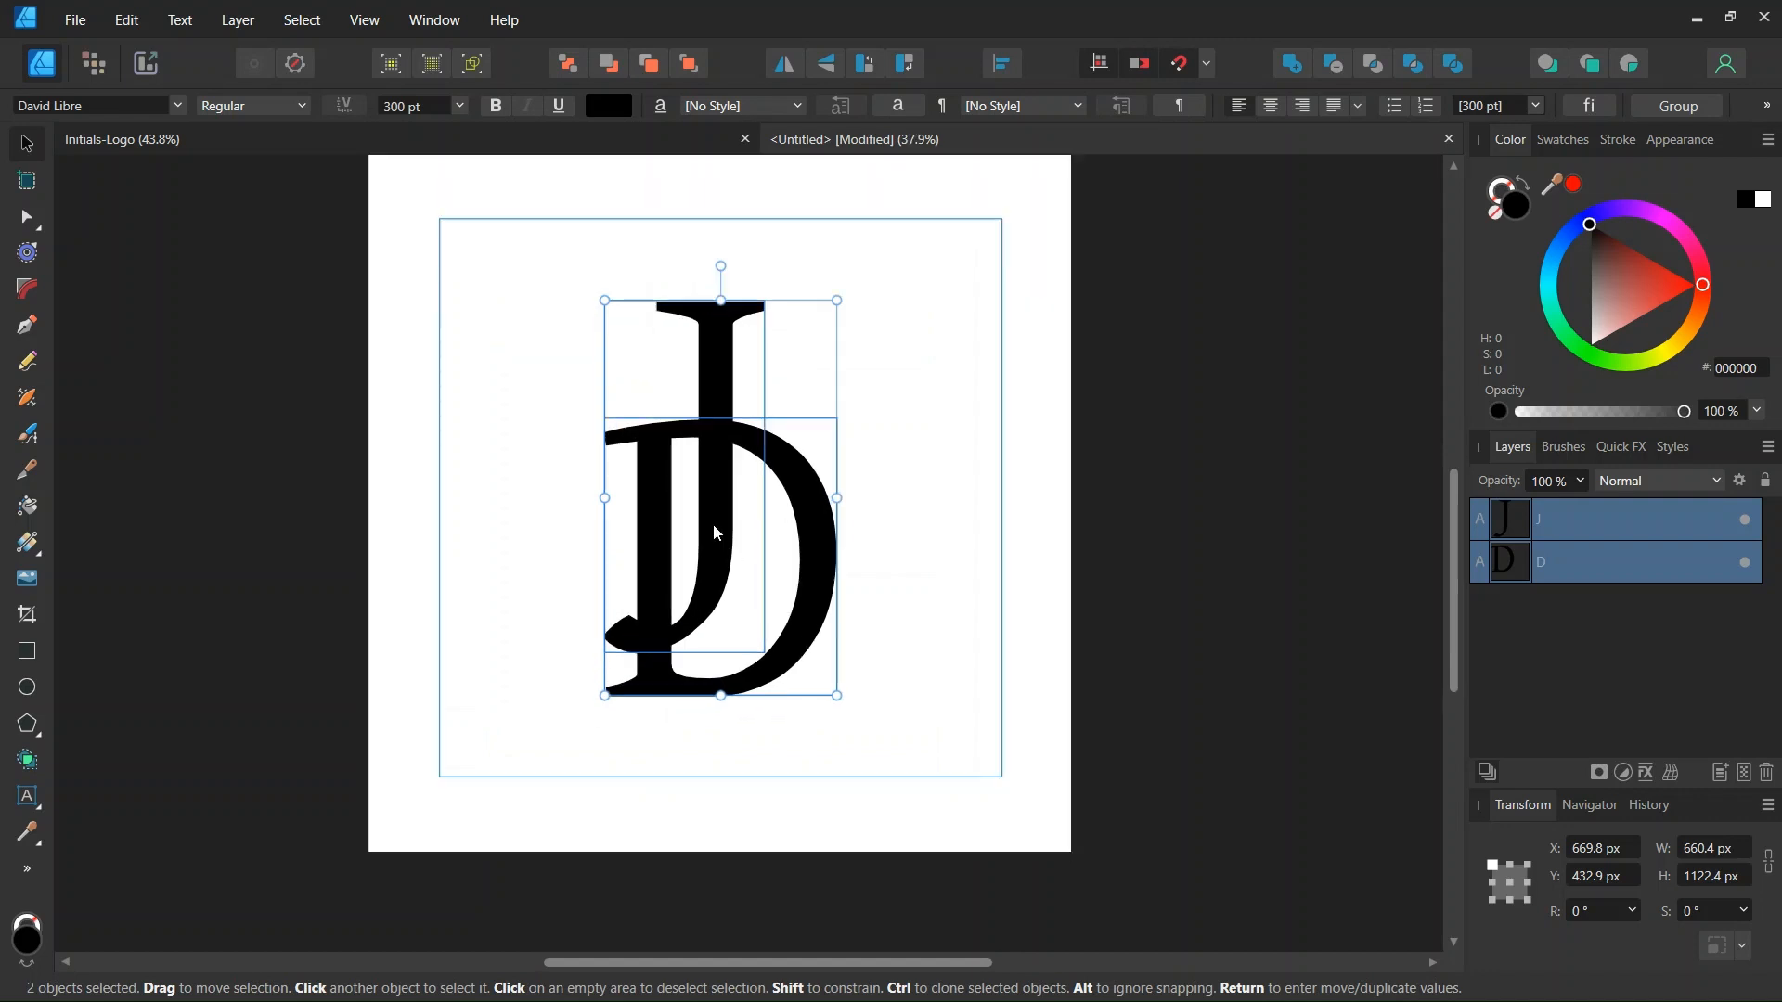
click(237, 19)
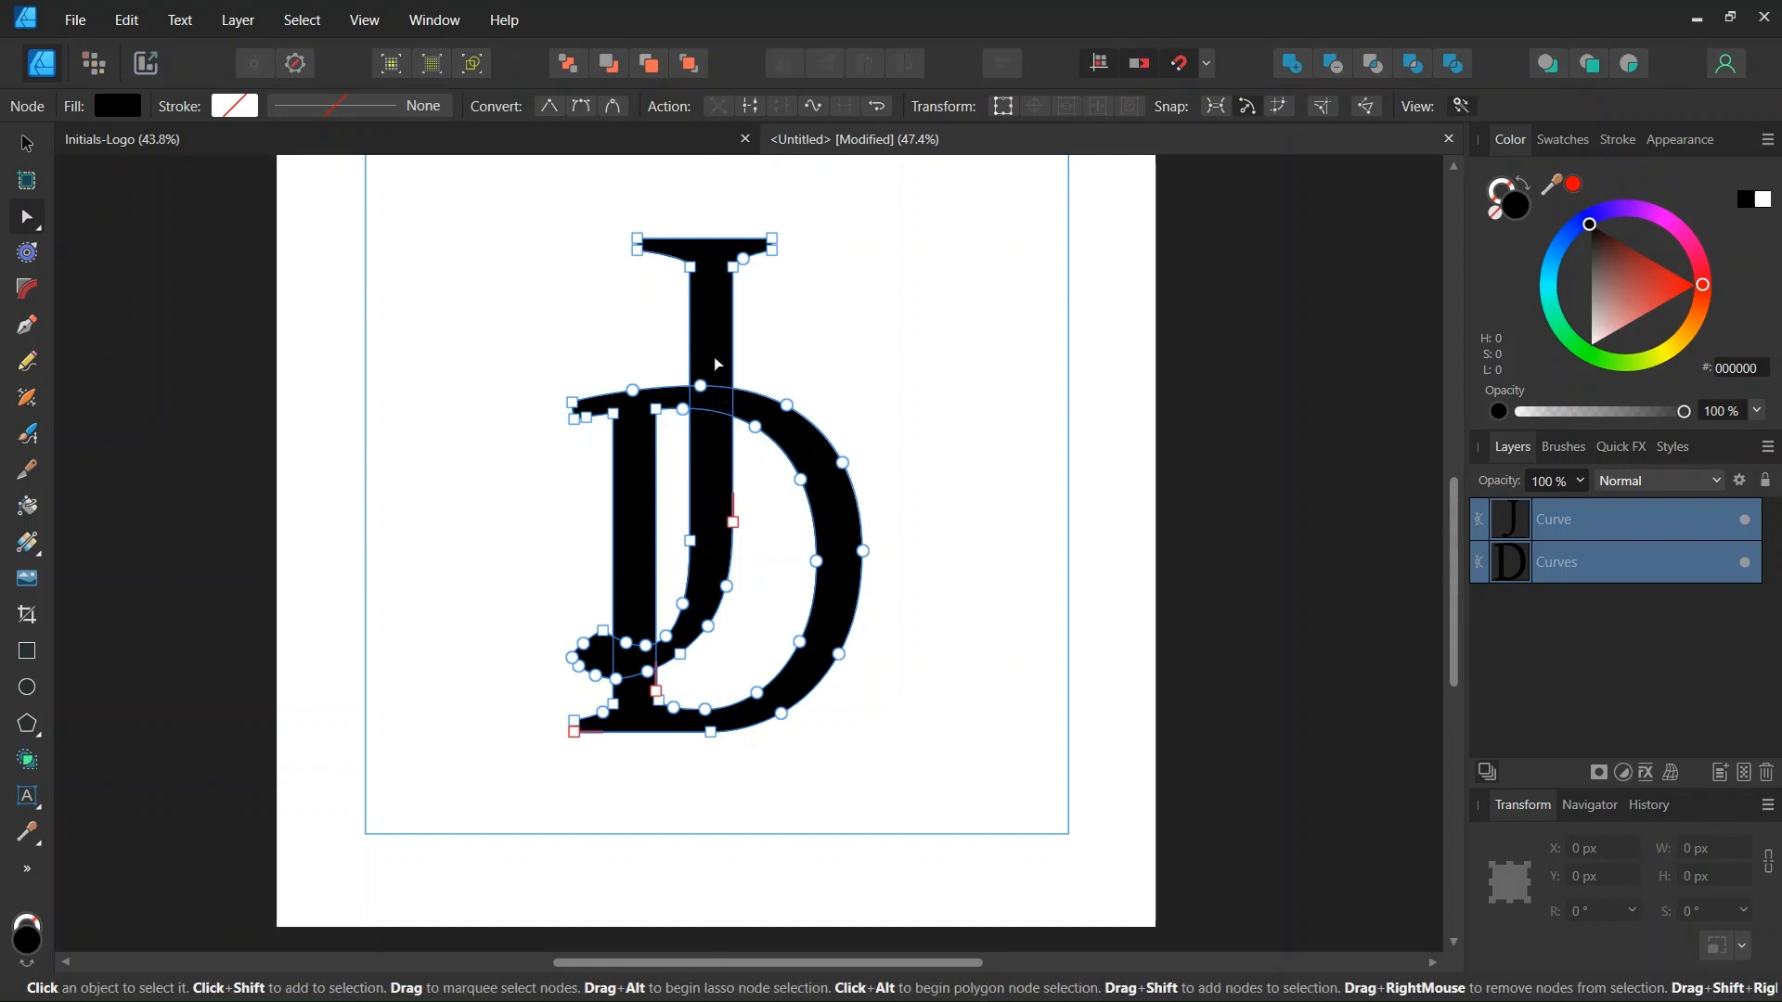
mouse_move(722, 394)
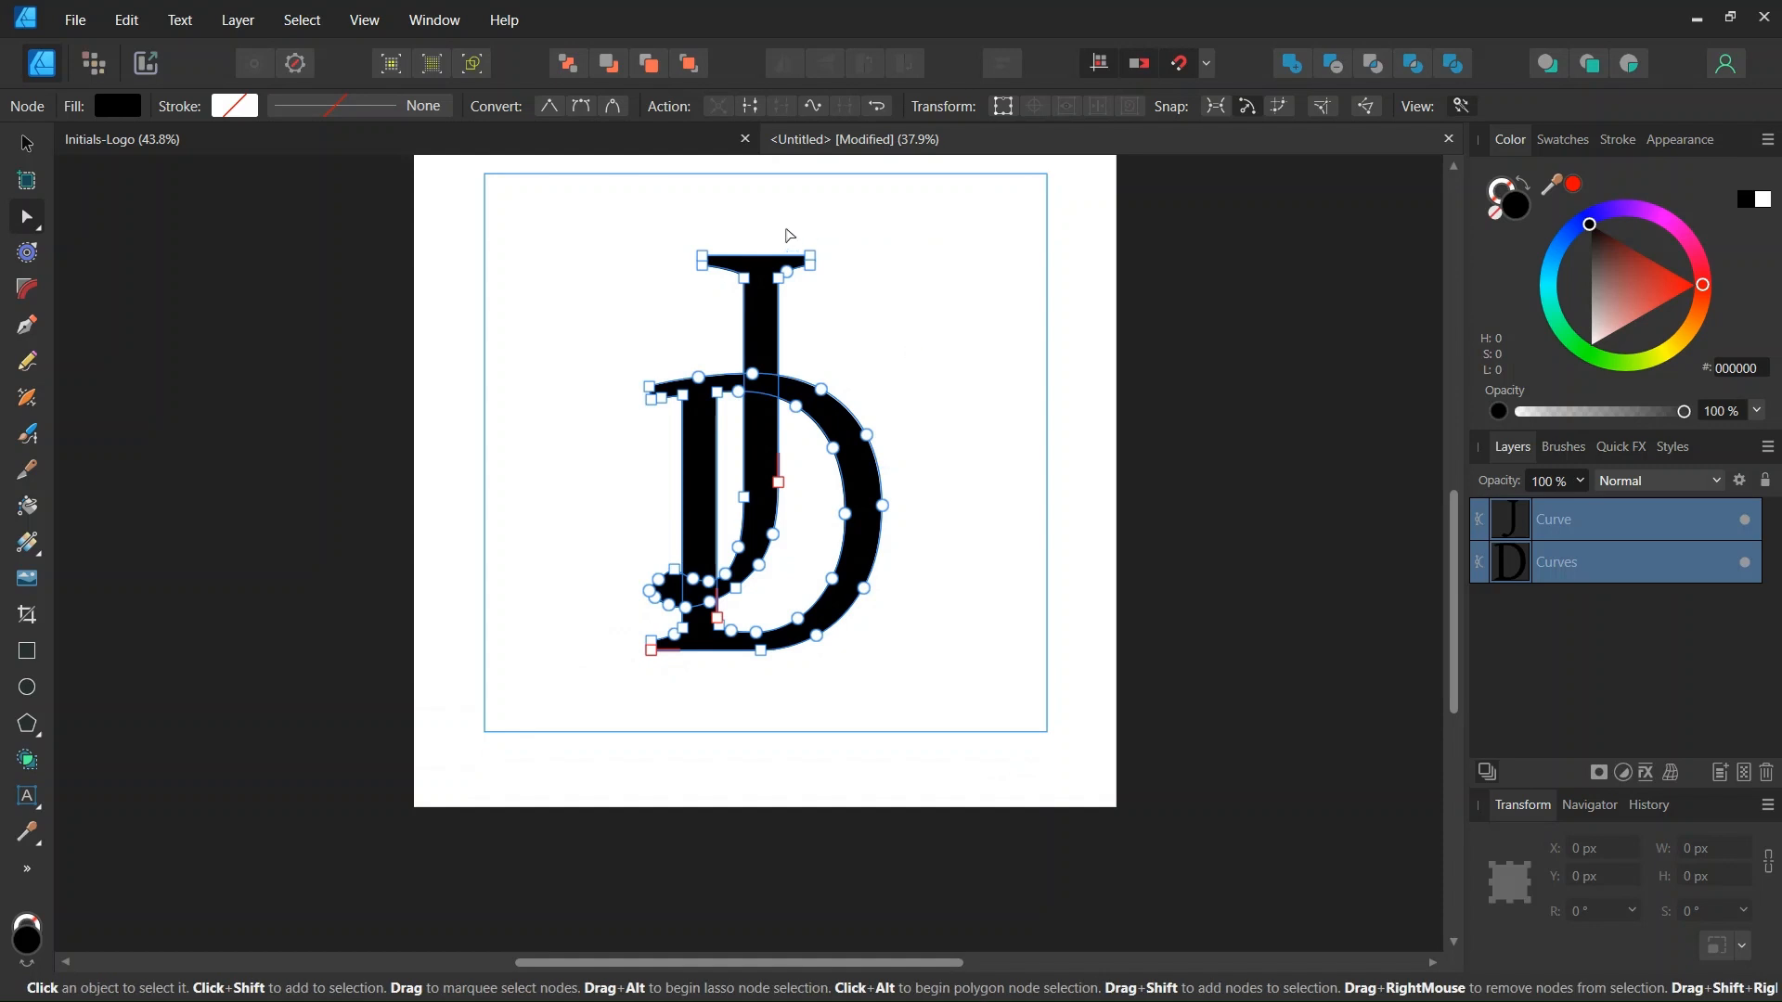
mouse_move(26, 768)
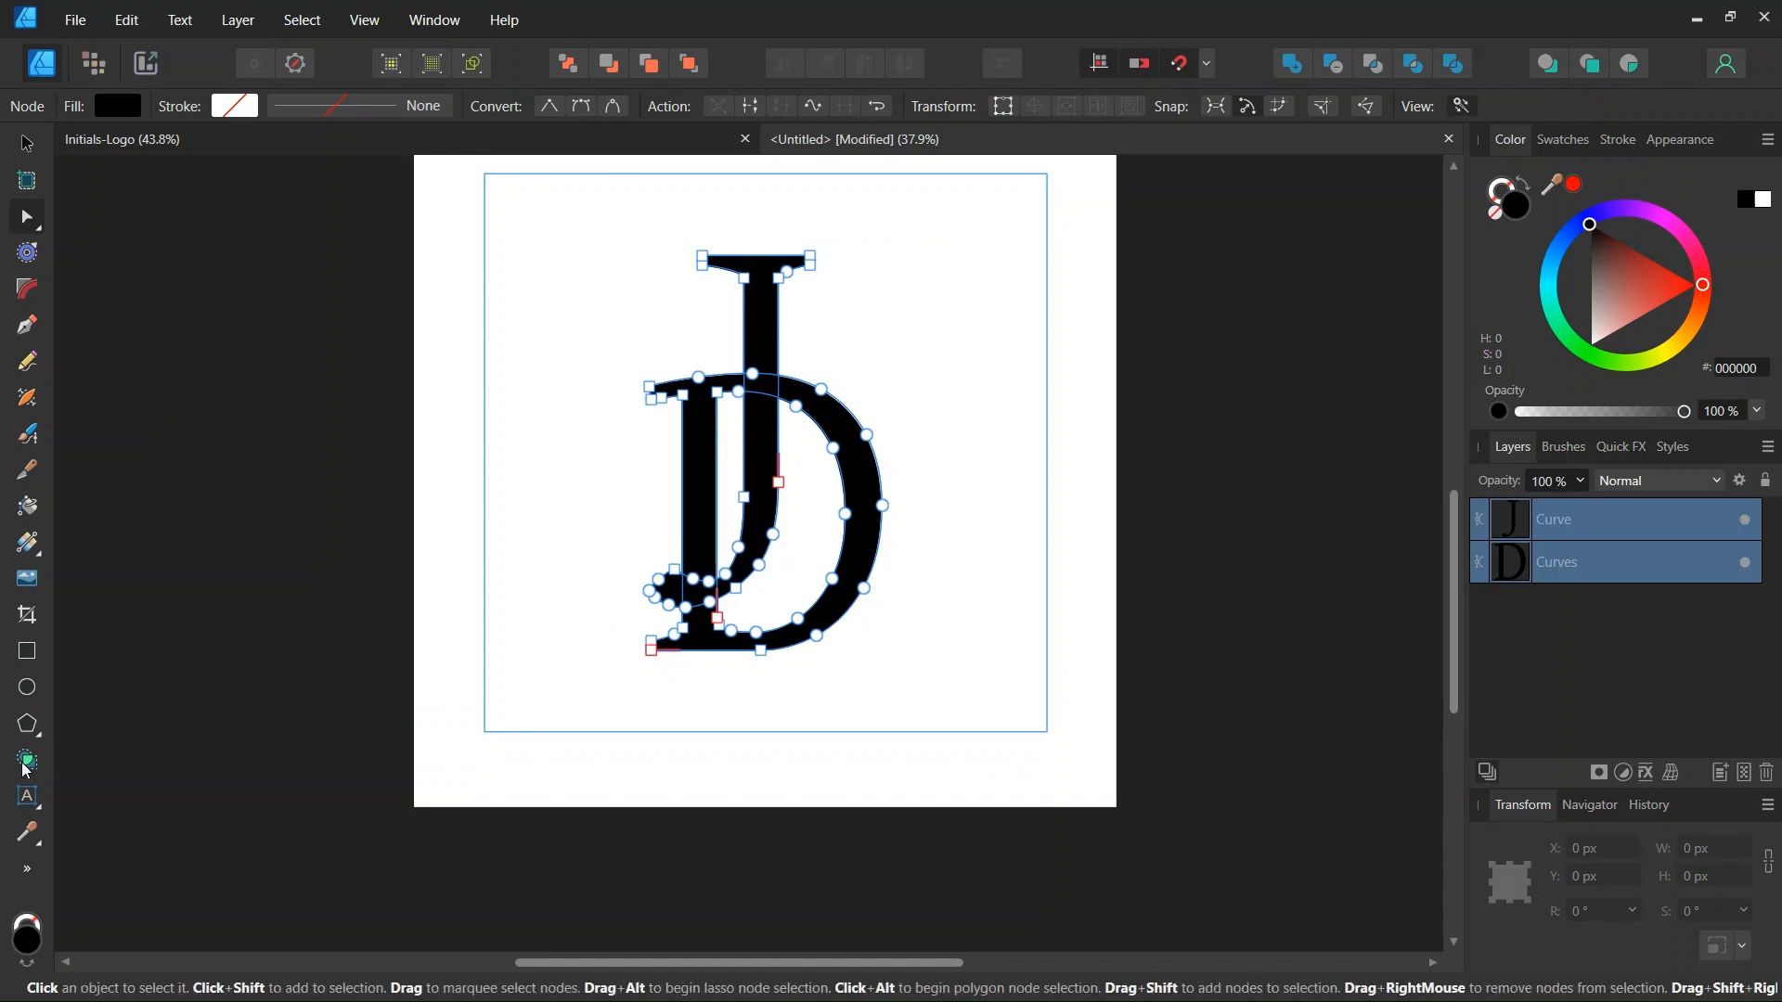
Divide the selected J and D curves into three pieces where the letters cross
click(26, 761)
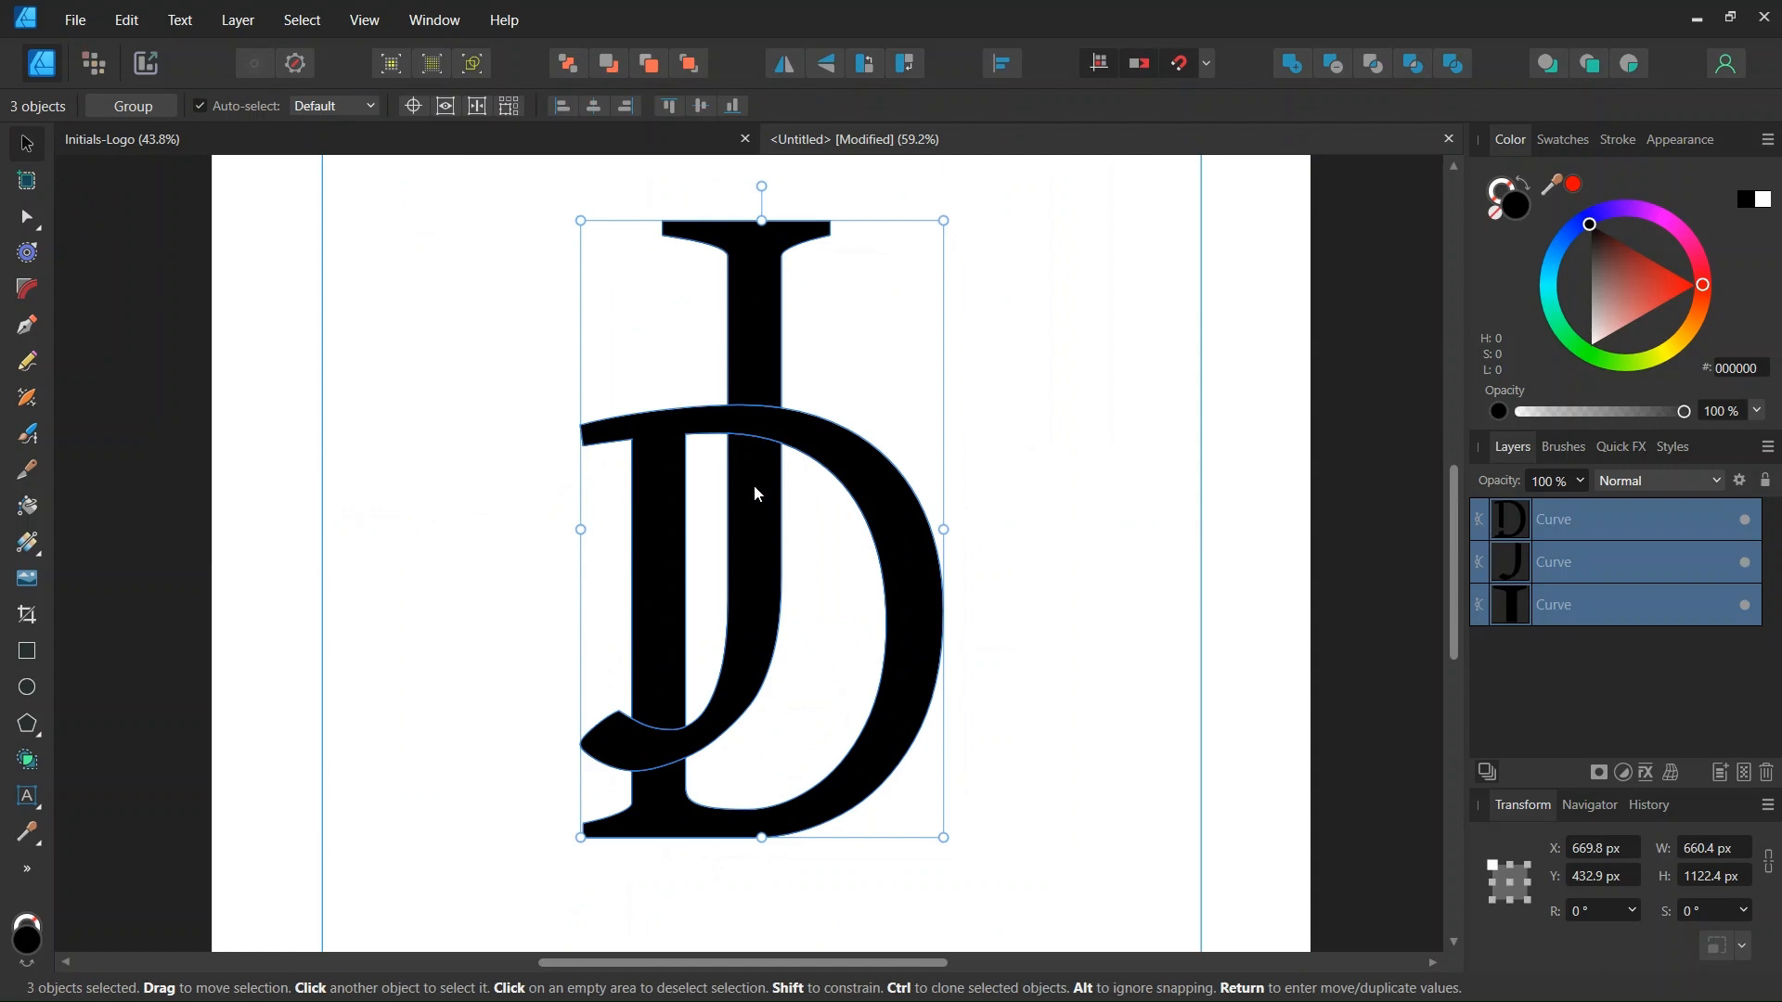
mouse_move(758, 397)
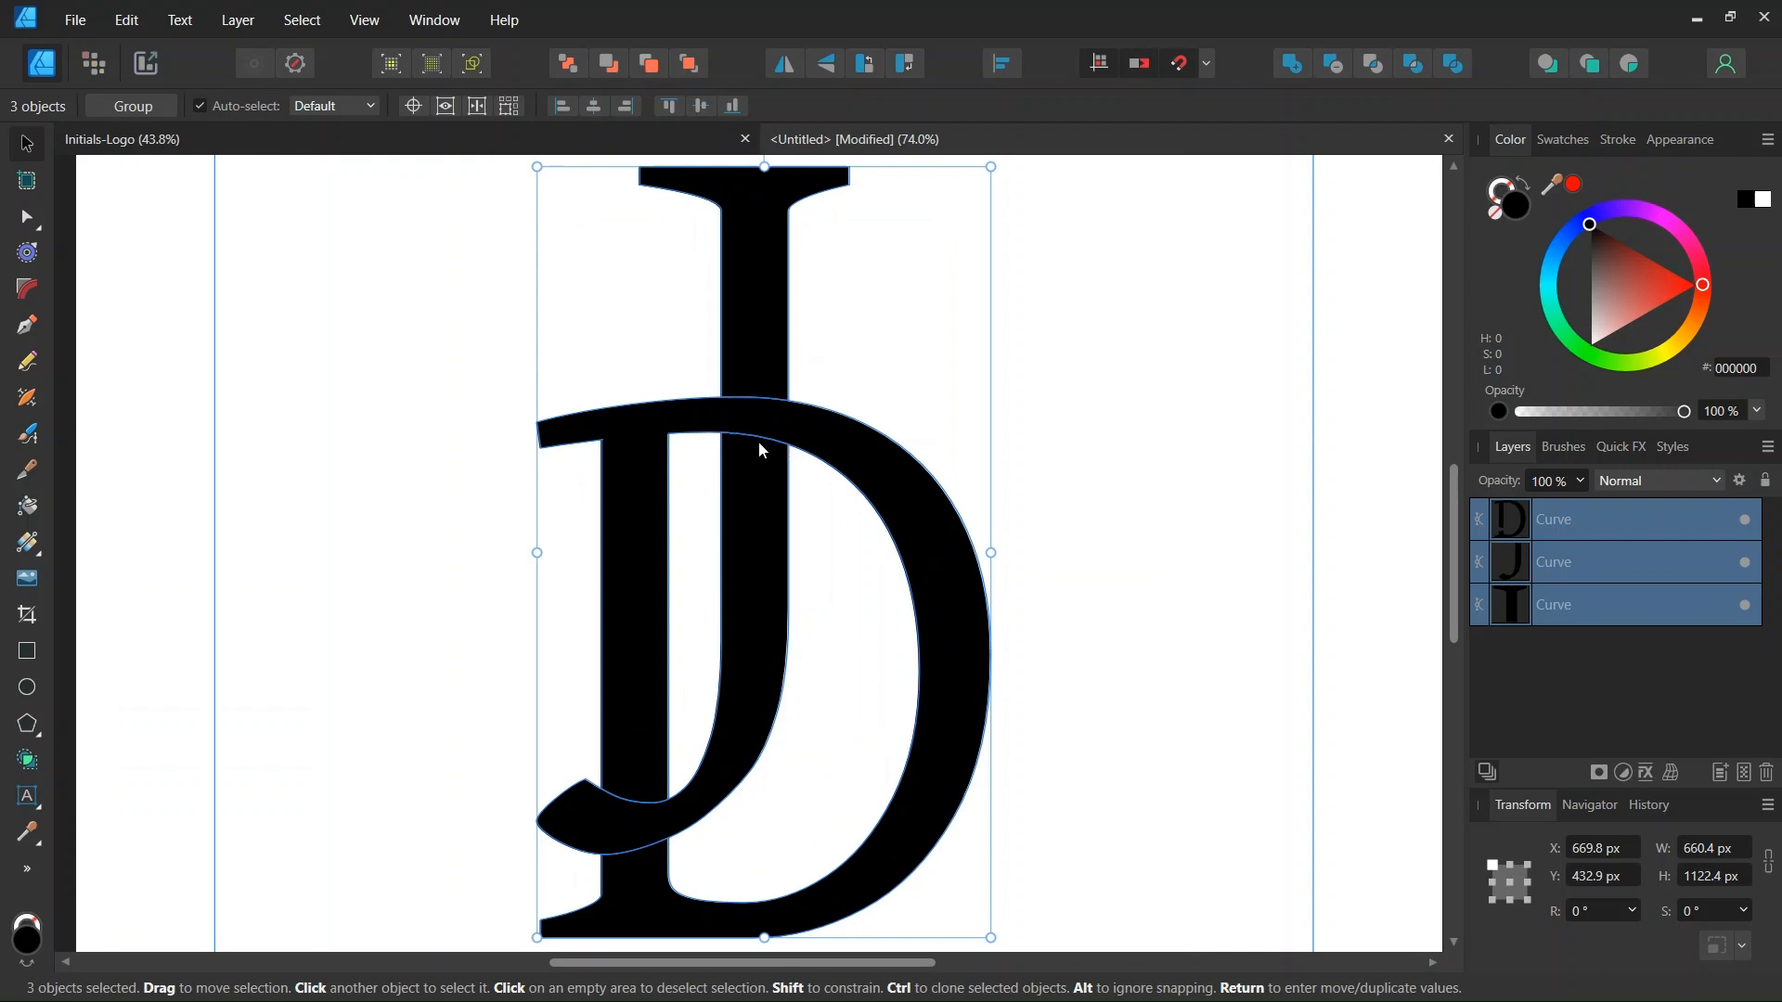
scroll(down, 3)
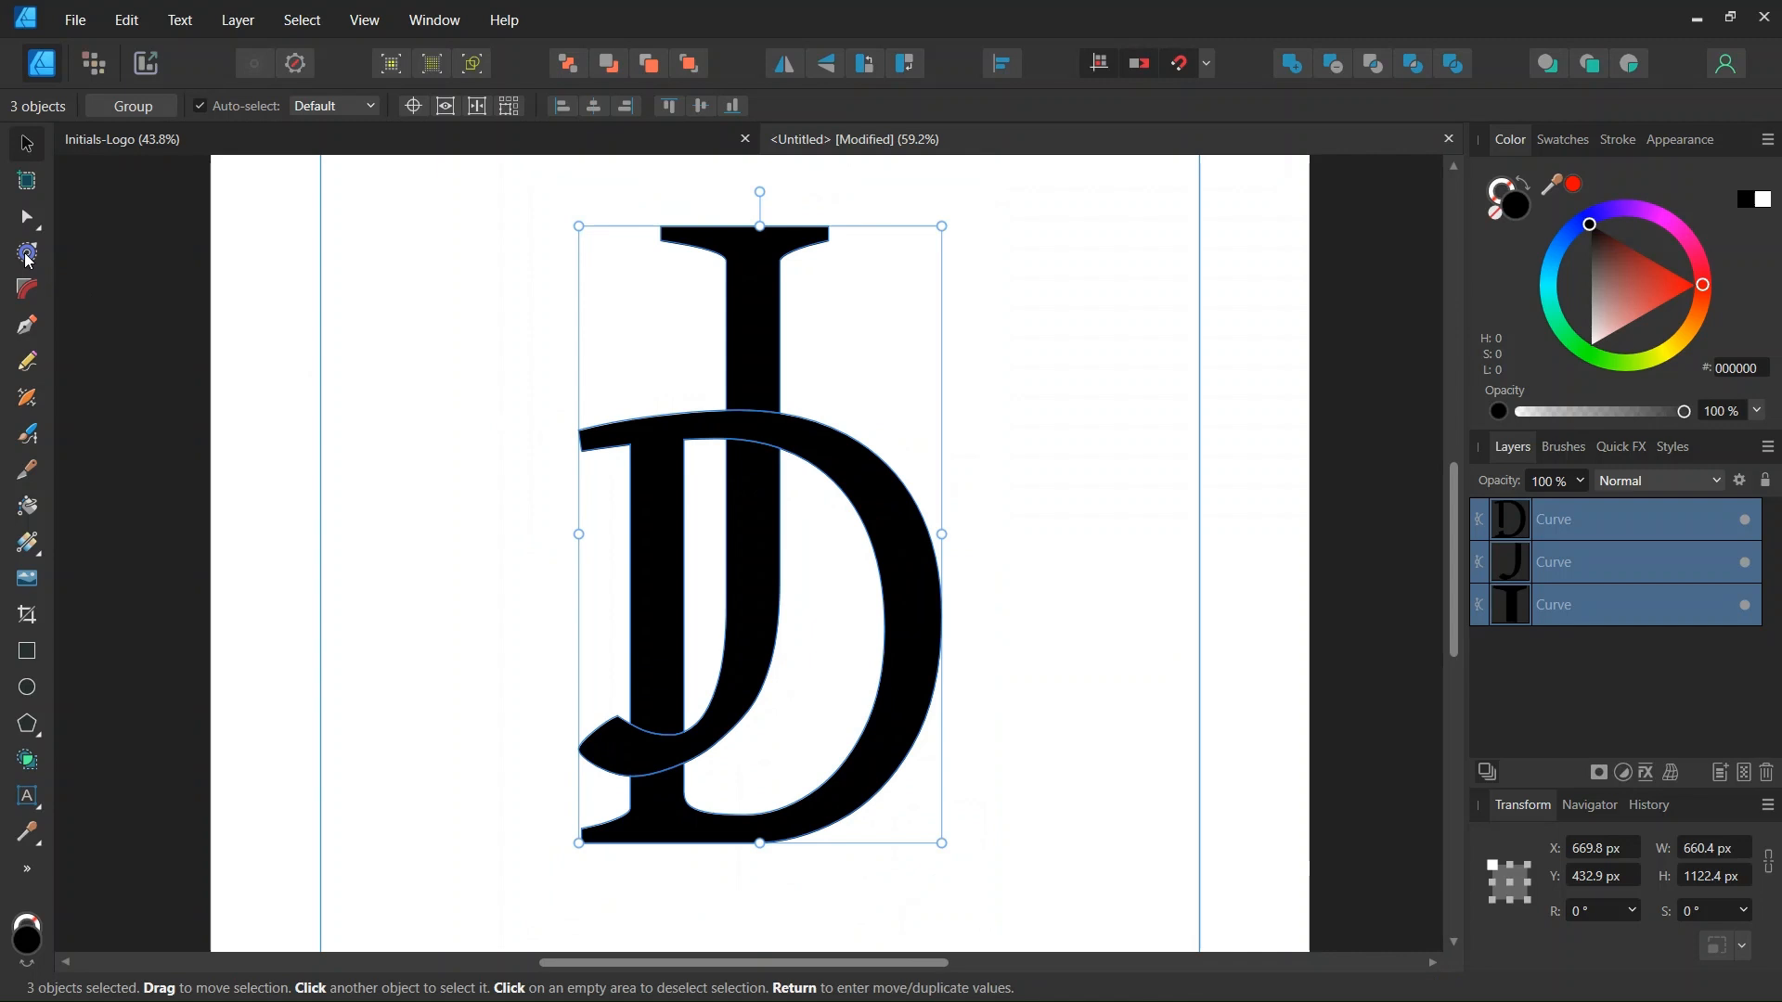
Pick the Contour Tool to cut white gaps between the interlocking pieces
click(26, 252)
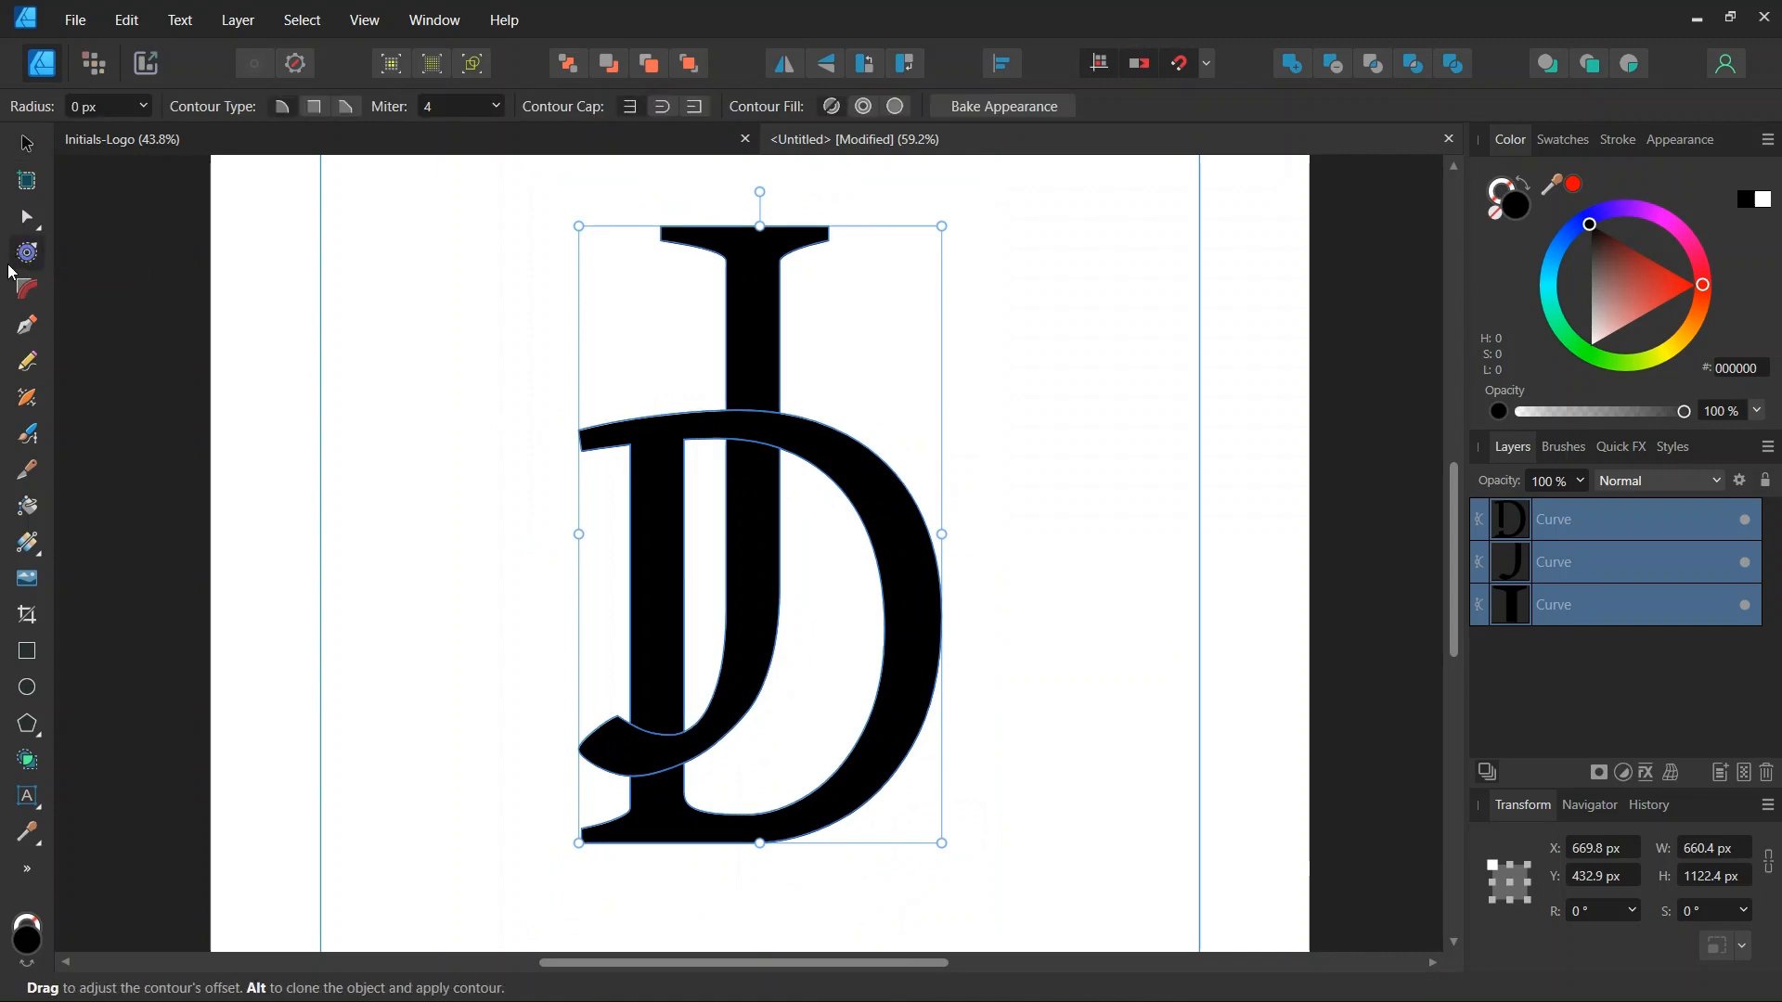
mouse_move(281, 107)
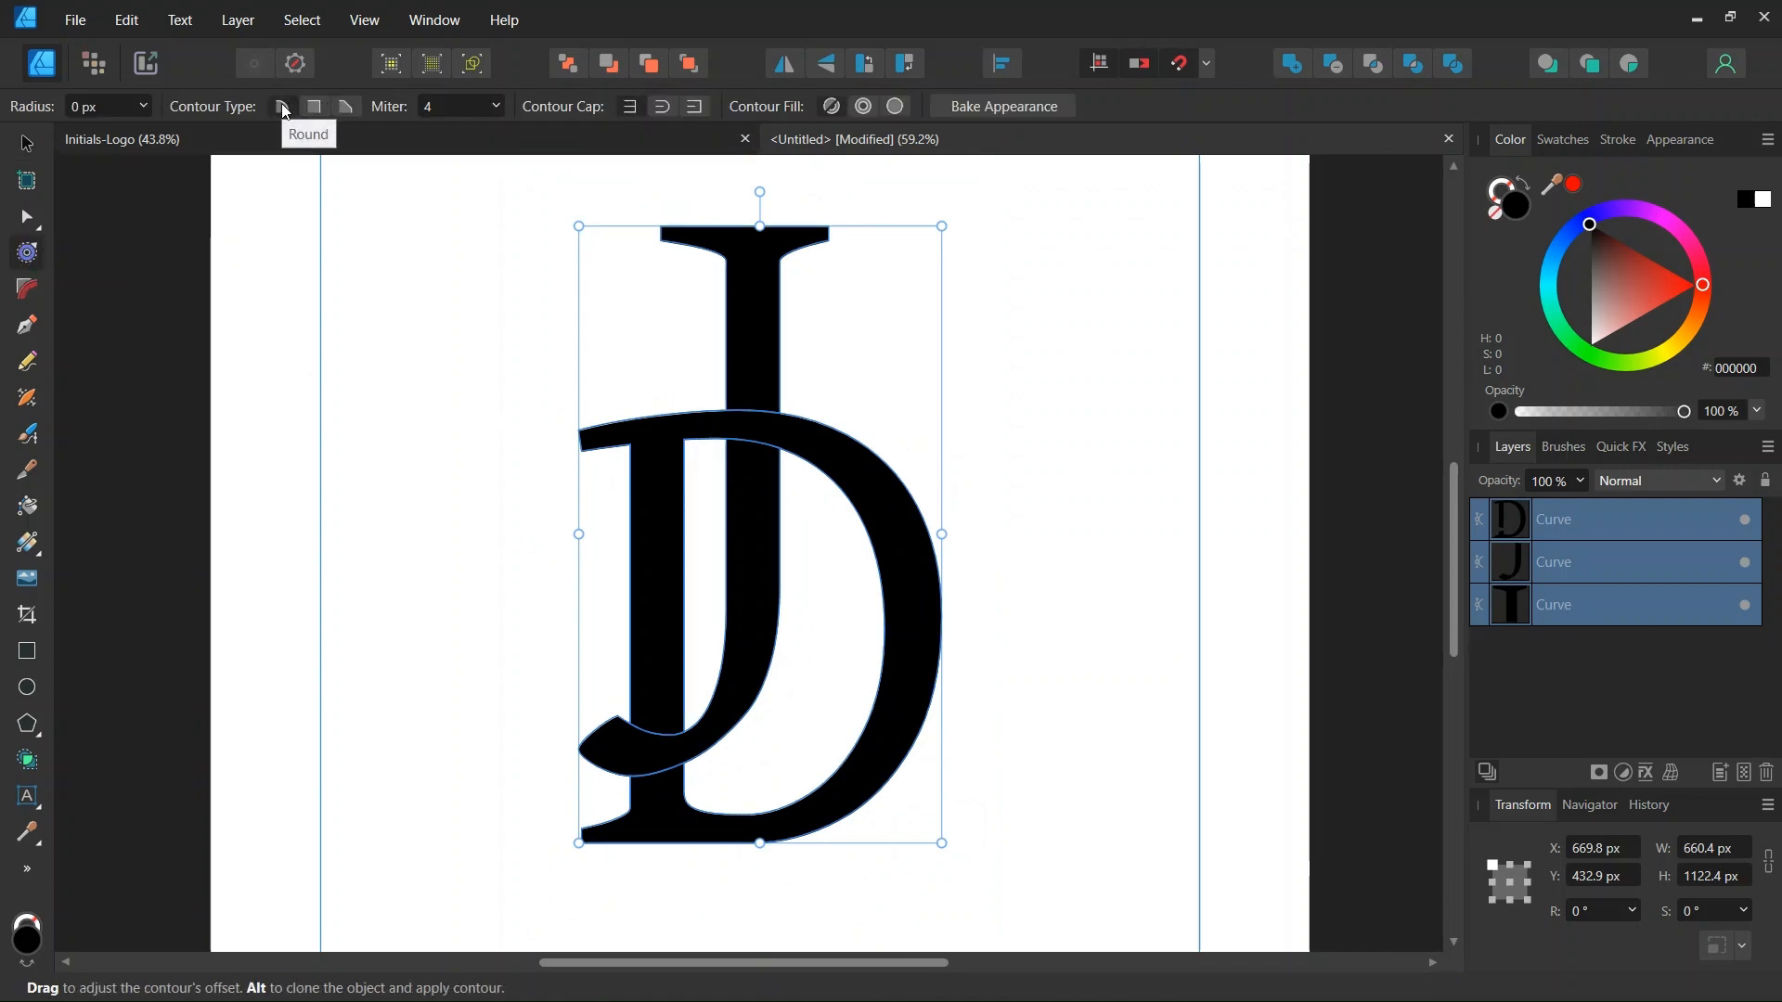
mouse_move(619, 393)
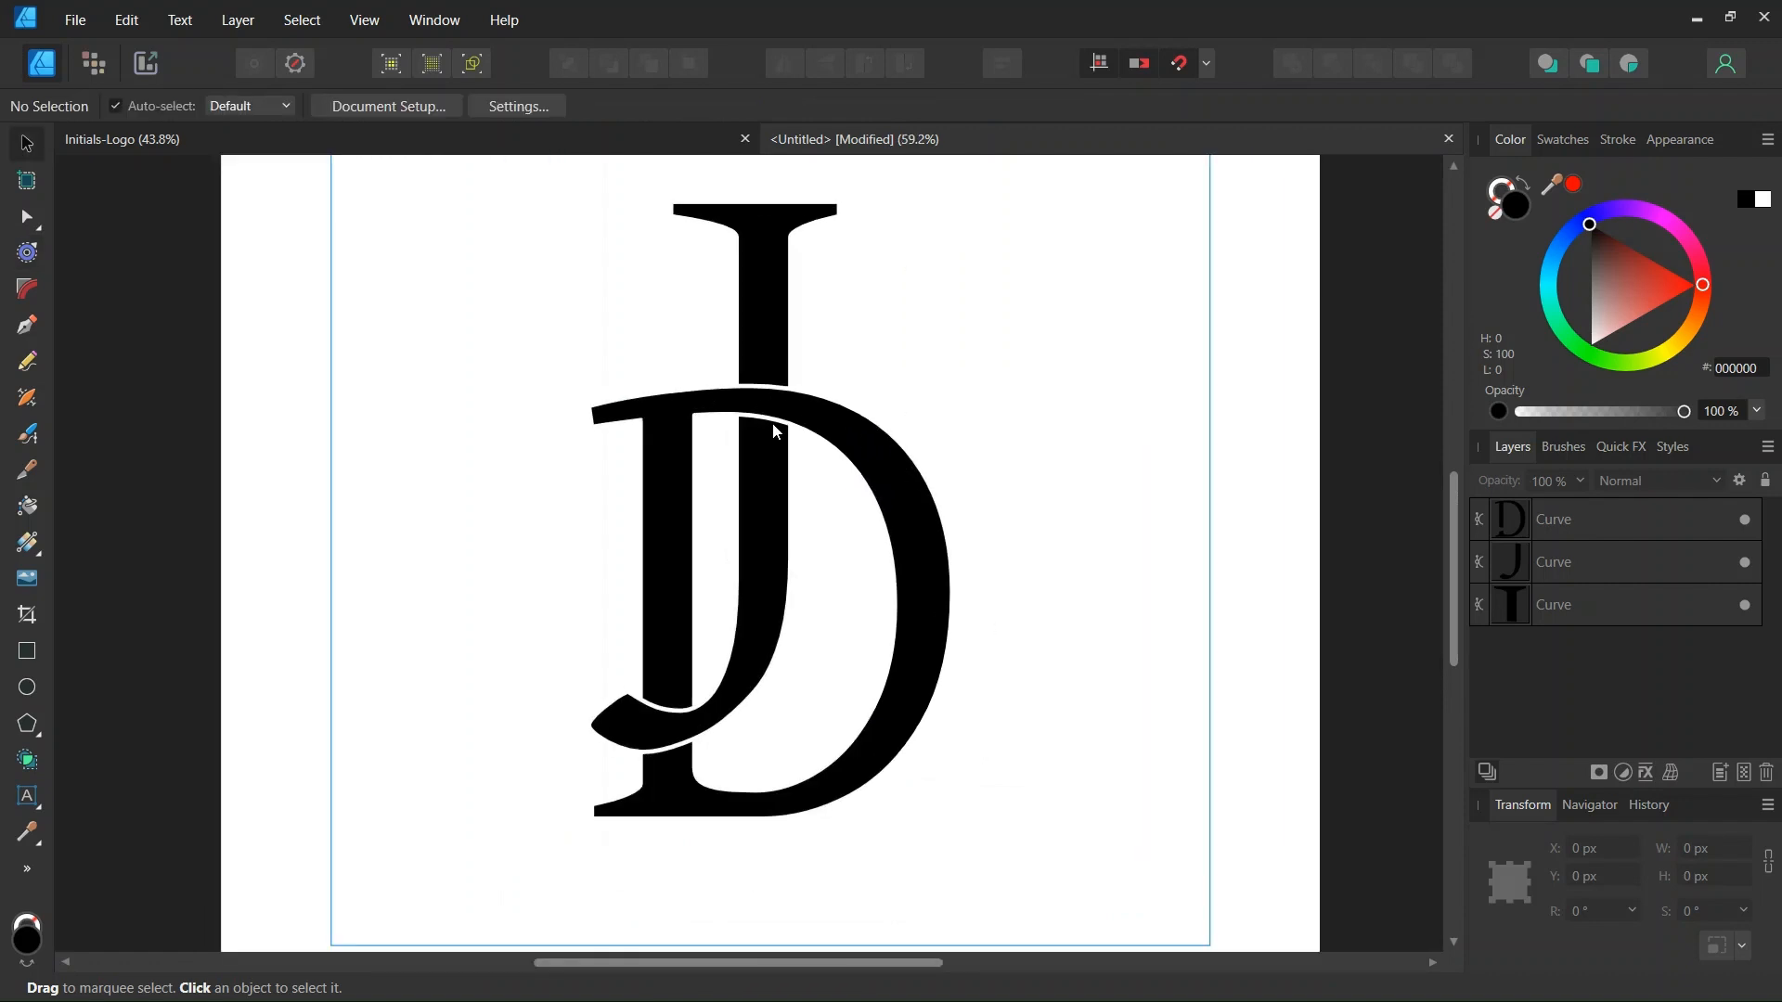
mouse_move(770, 506)
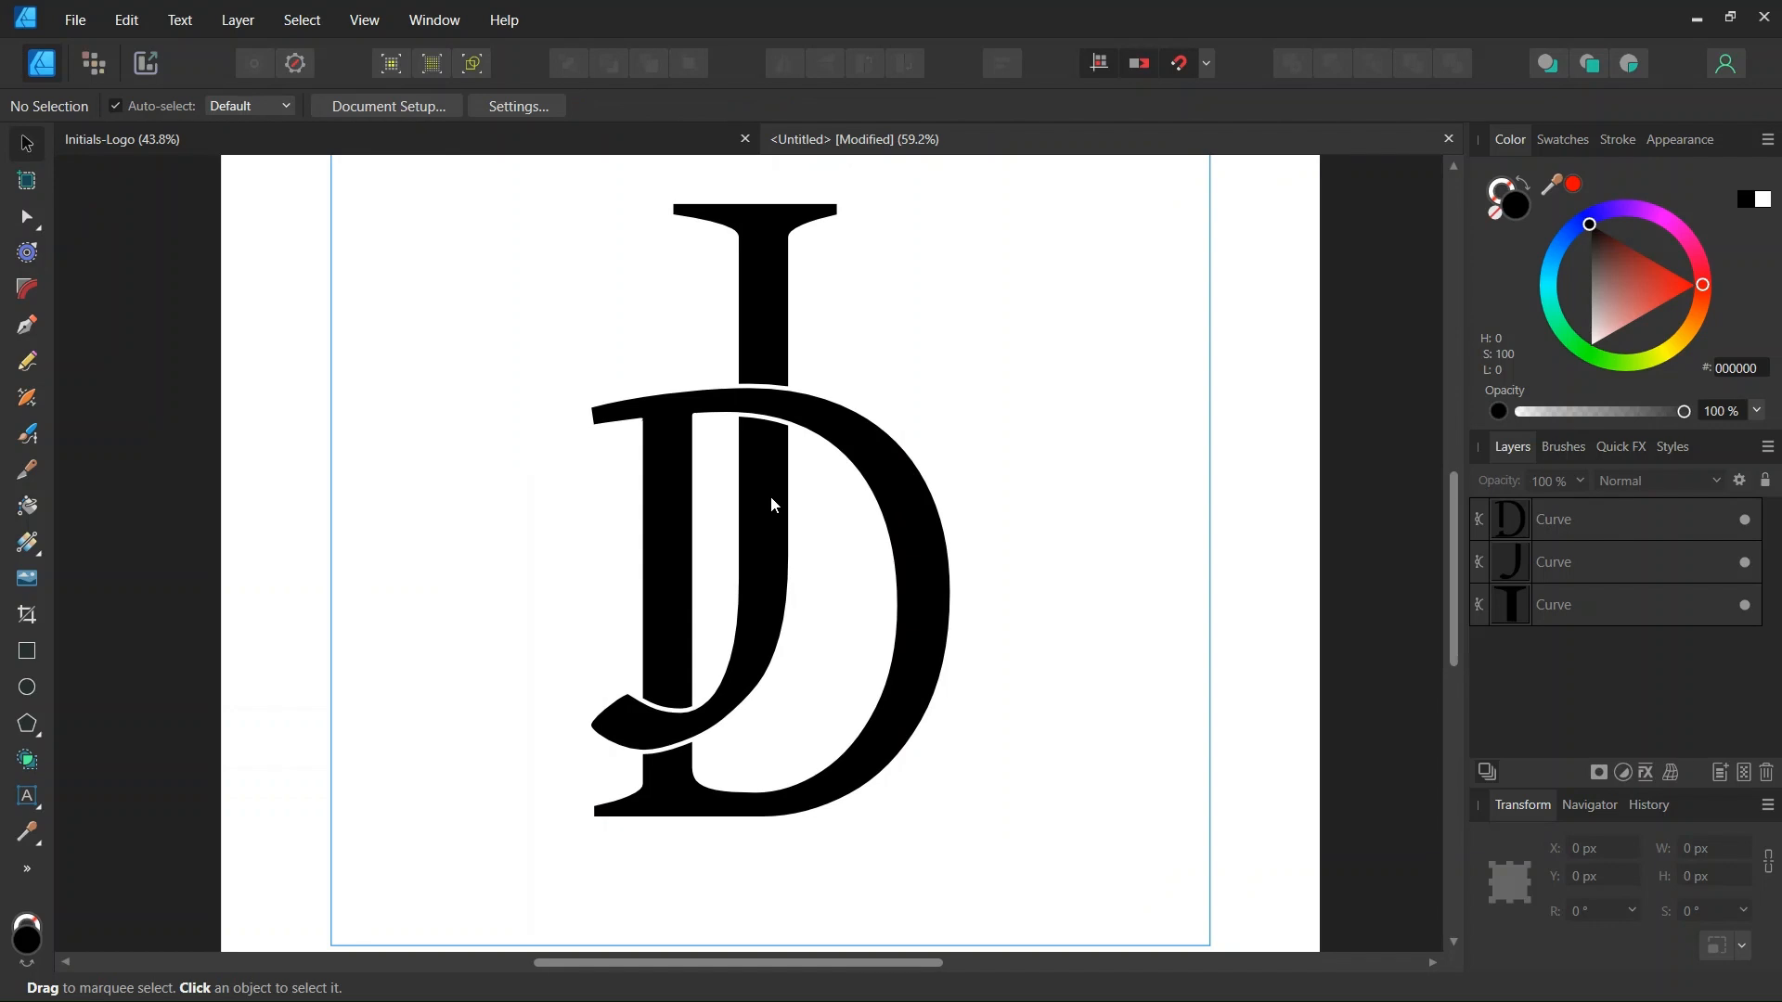
mouse_move(772, 492)
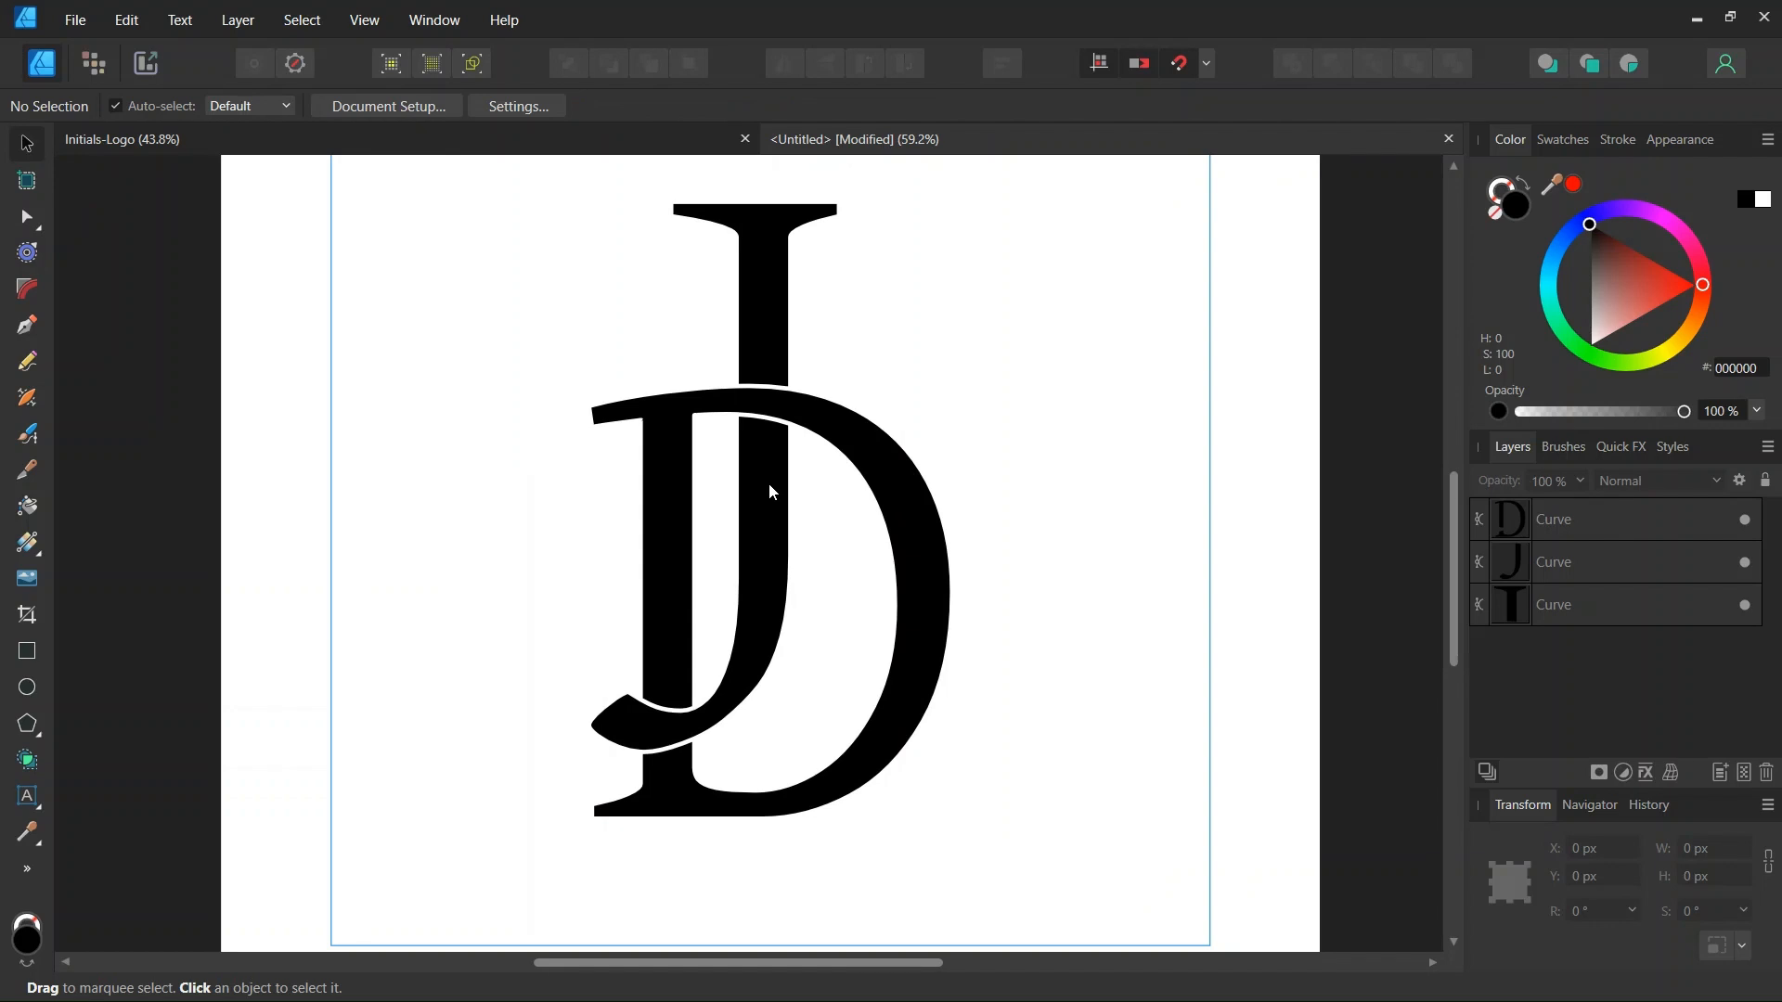
mouse_move(776, 511)
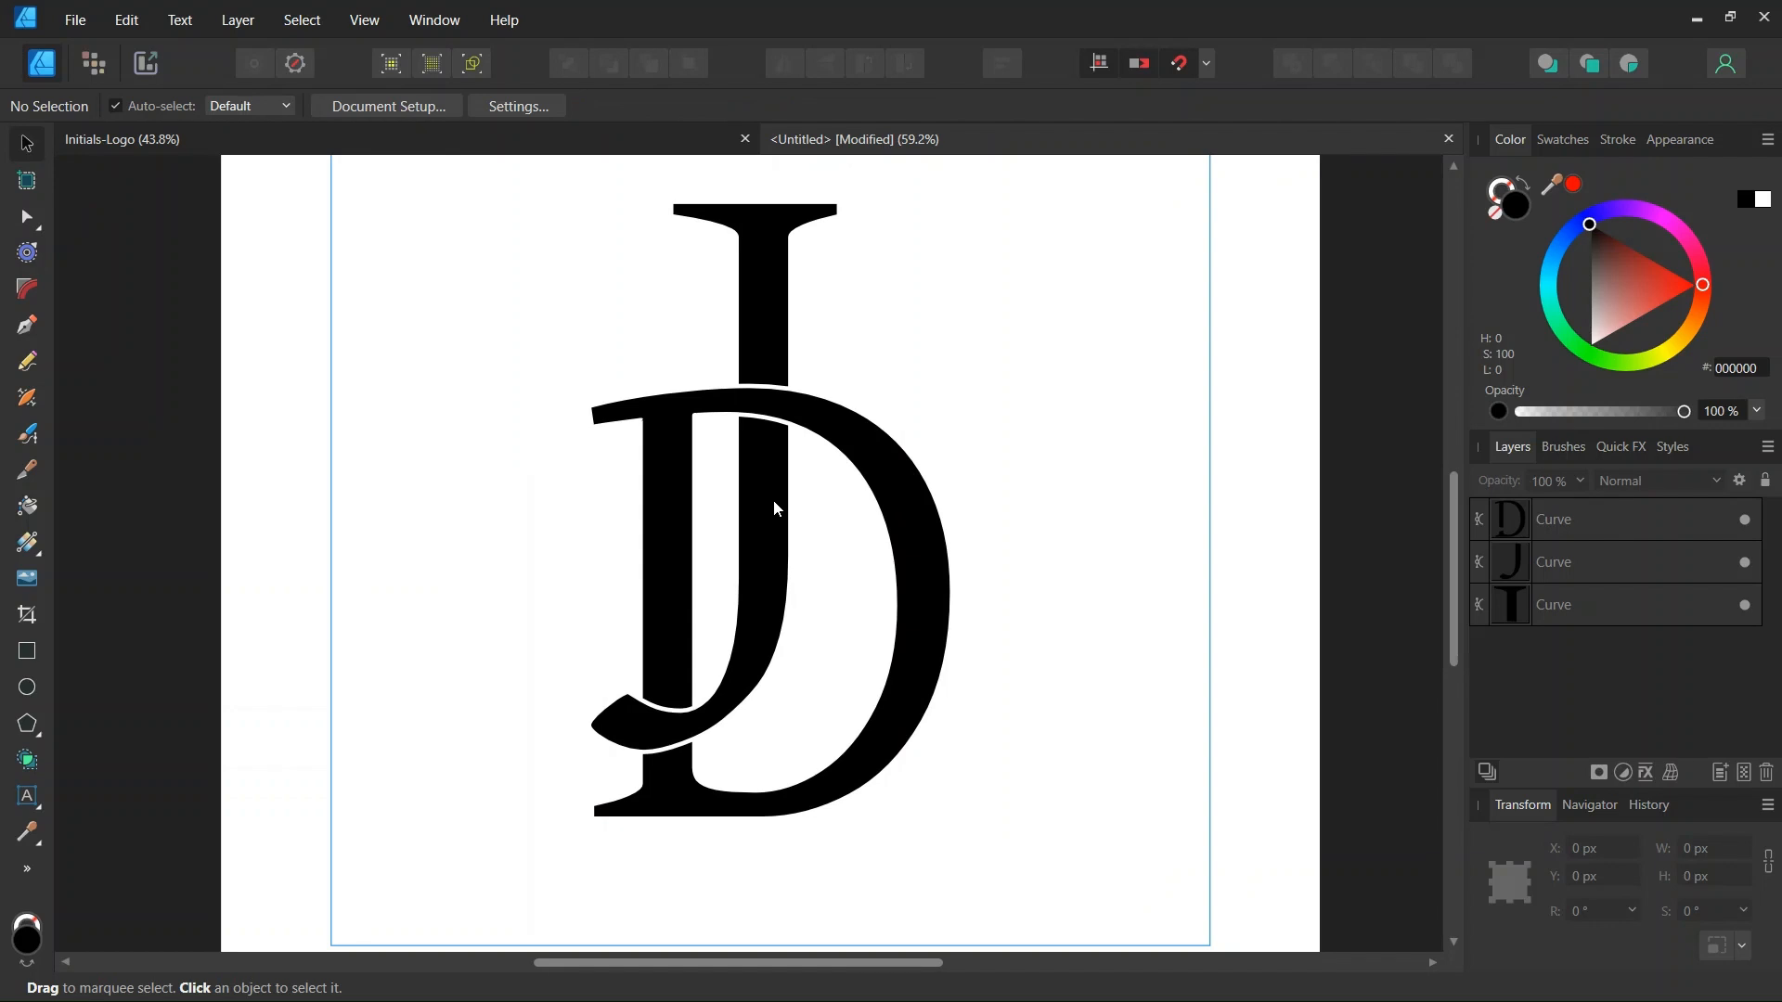